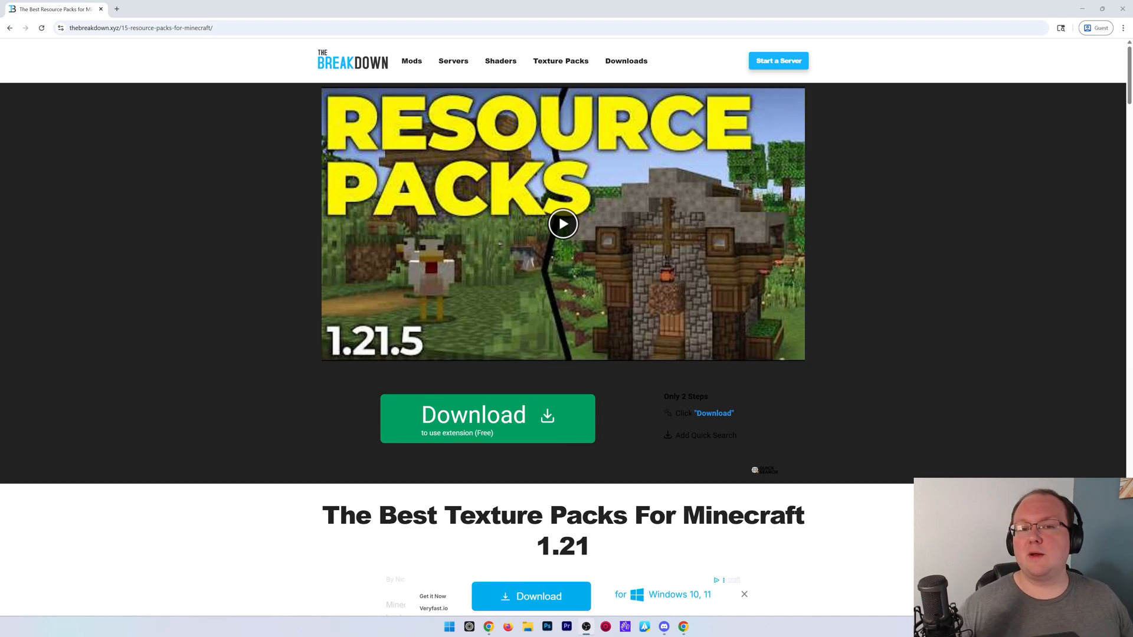
{"action": "mouse_move", "coordinate": [870, 184]}
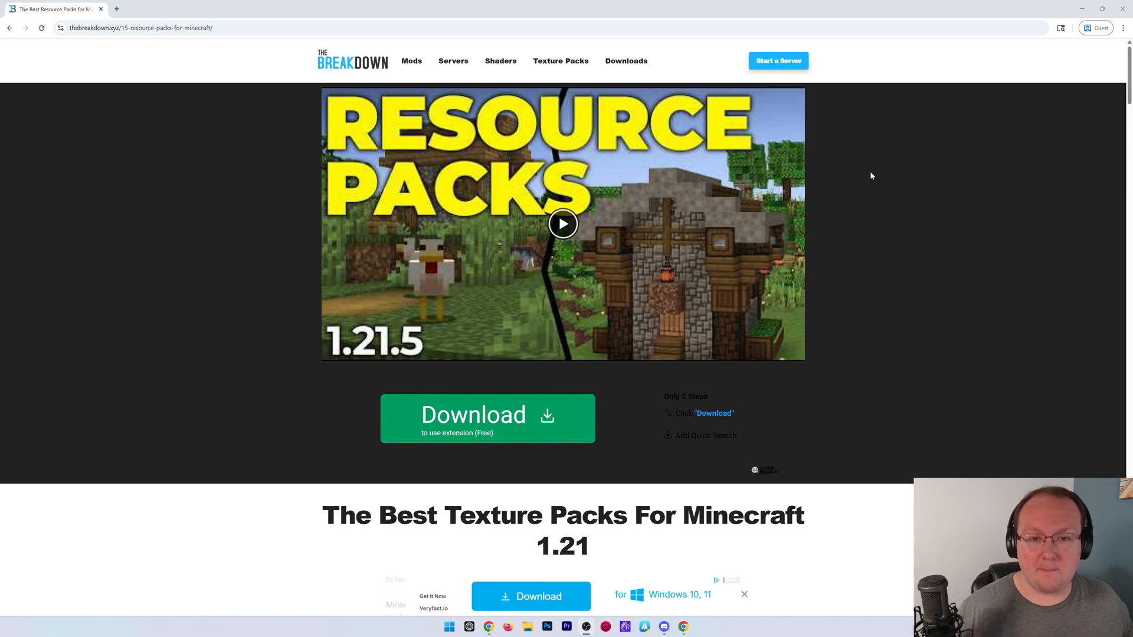
Scroll the best texture packs article and open the Bare Bones pack page in a new tab
{"action": "scroll", "scroll_direction": "down", "scroll_amount": 3}
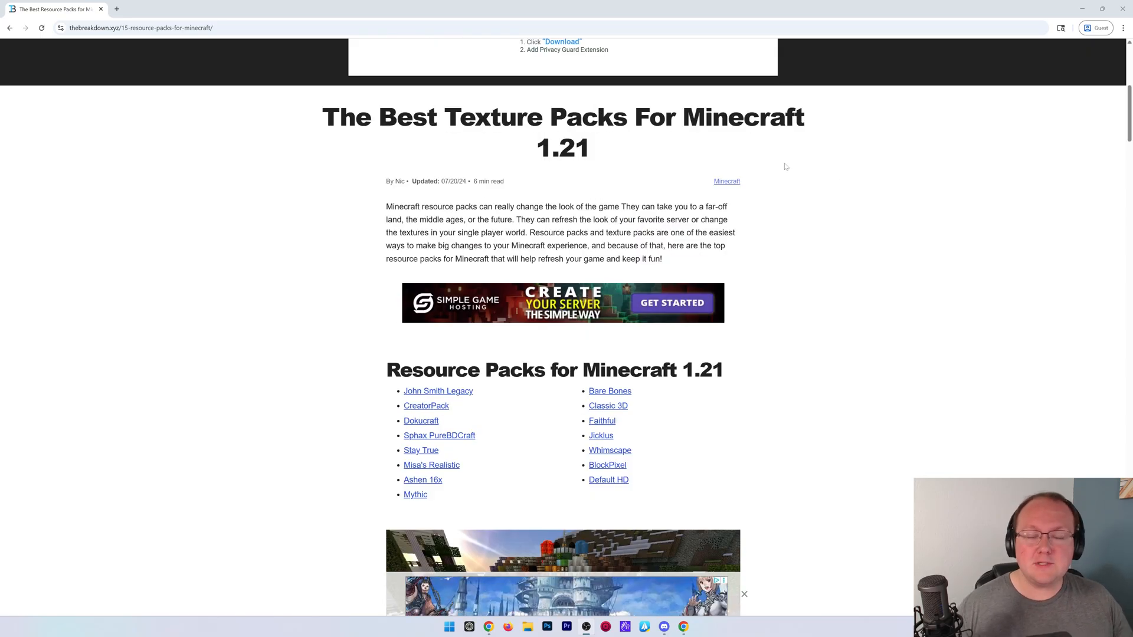
{"action": "scroll", "scroll_direction": "down", "scroll_amount": 3}
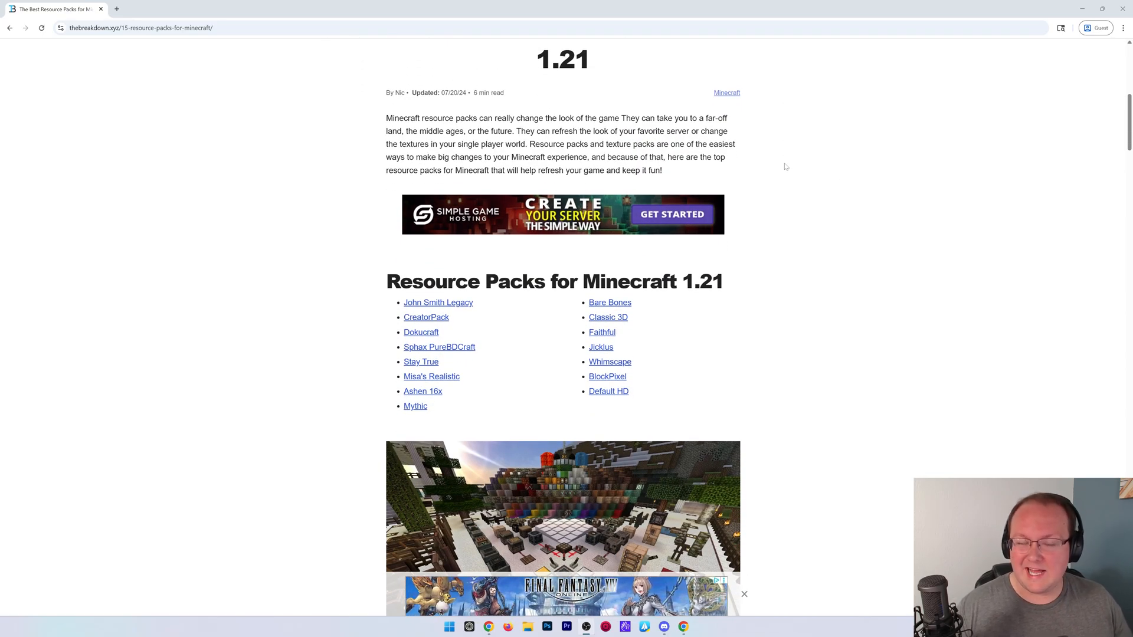
{"action": "scroll", "scroll_direction": "down", "scroll_amount": 3}
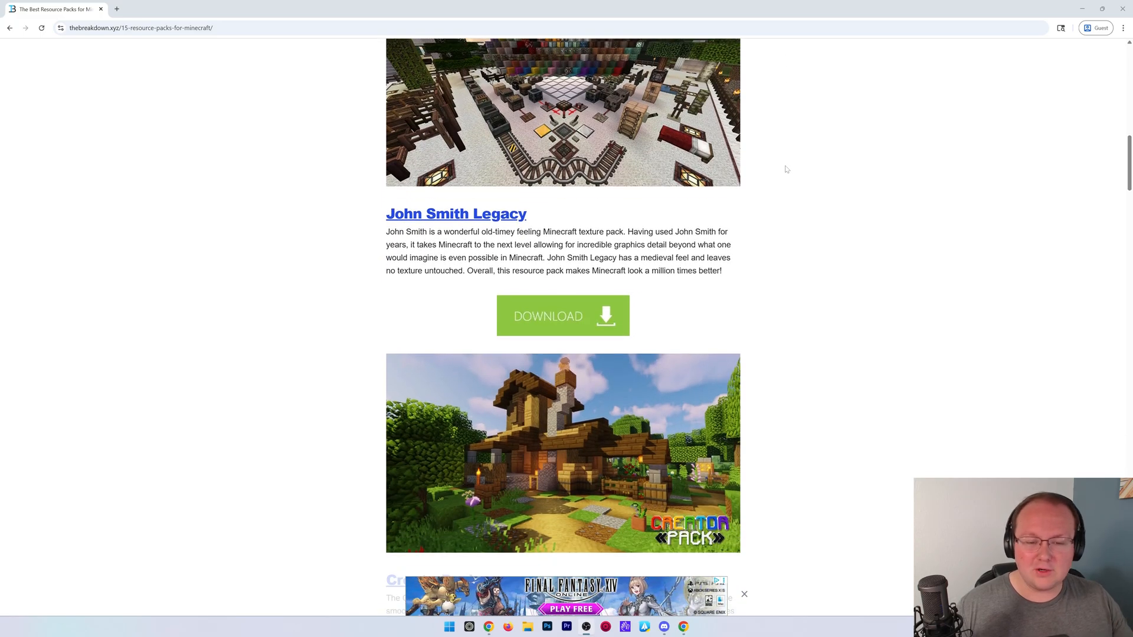
{"action": "scroll", "scroll_direction": "down", "scroll_amount": 3}
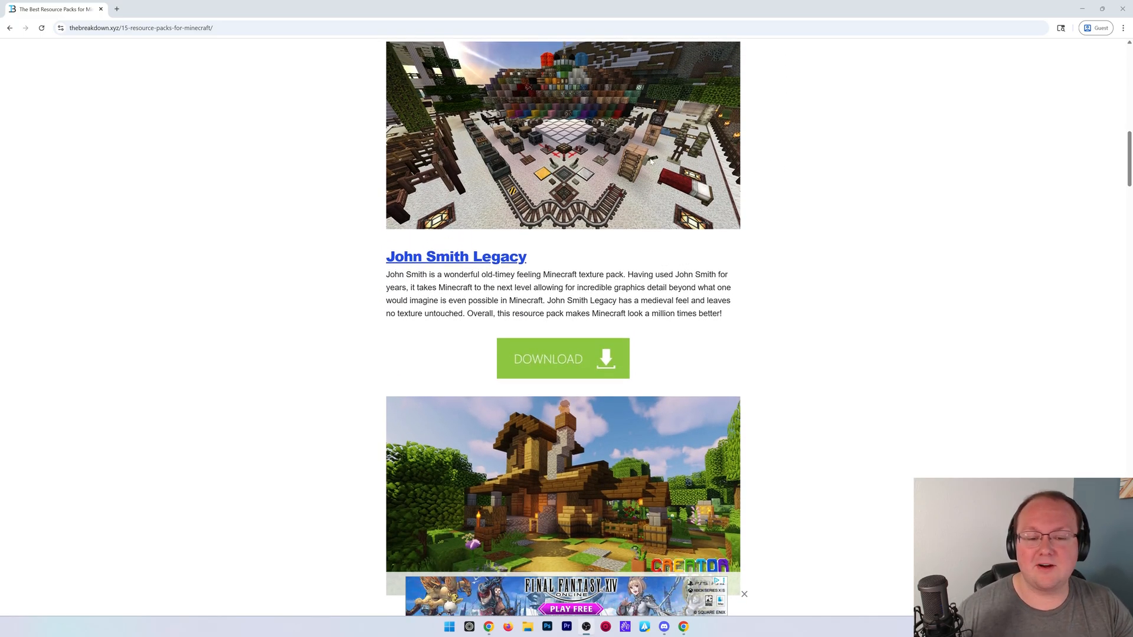
{"action": "scroll", "scroll_direction": "down", "scroll_amount": 3}
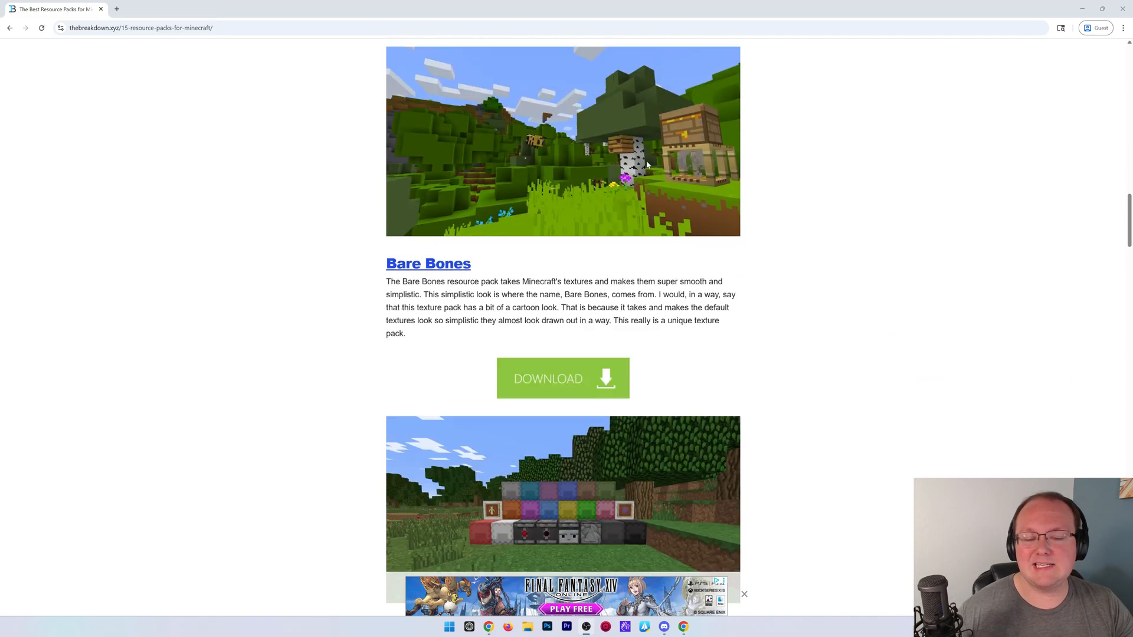
{"action": "left_click", "coordinate": [562, 378]}
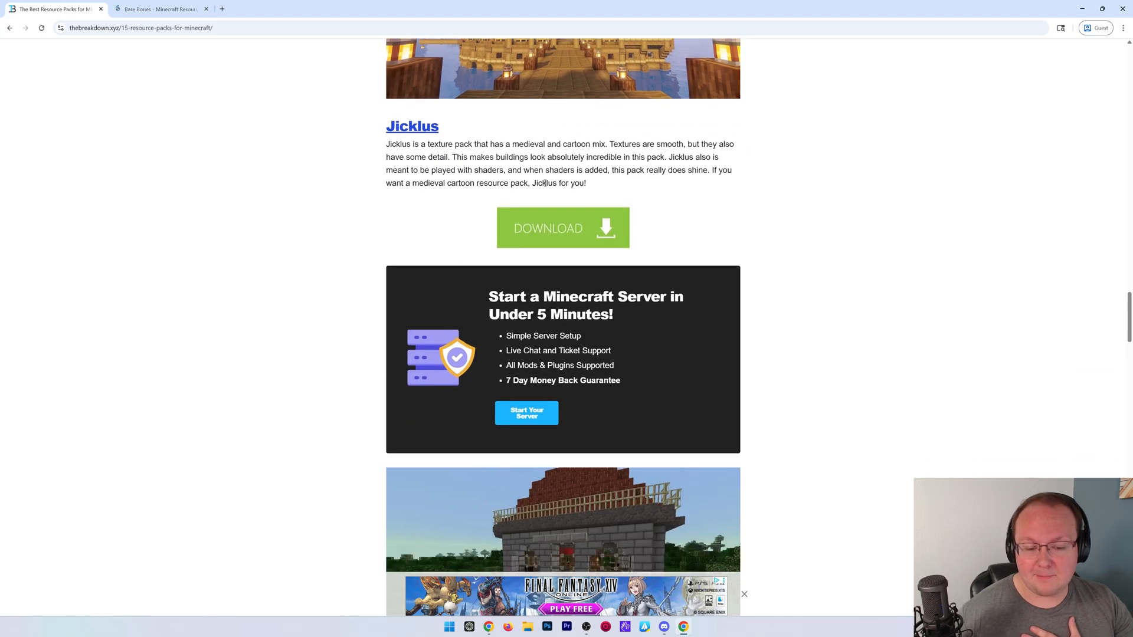
{"action": "scroll", "scroll_direction": "down", "scroll_amount": 3}
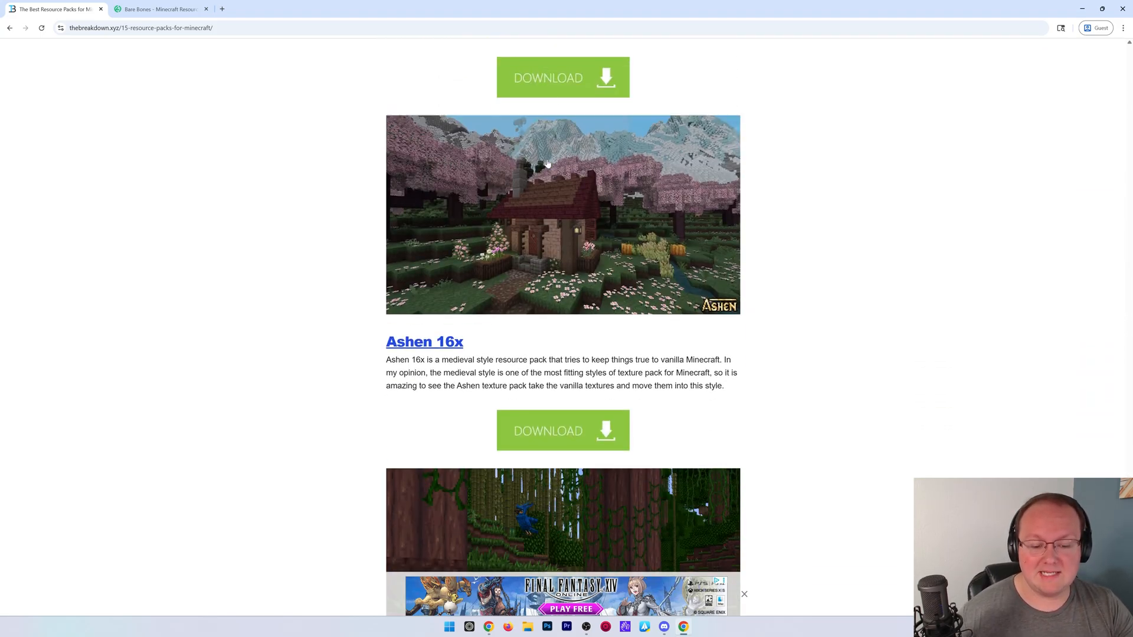
From the Ashen 16x CurseForge page, download the newest file (v1.12.1 for 1.21.7) via its Files list
{"action": "left_click", "coordinate": [424, 341]}
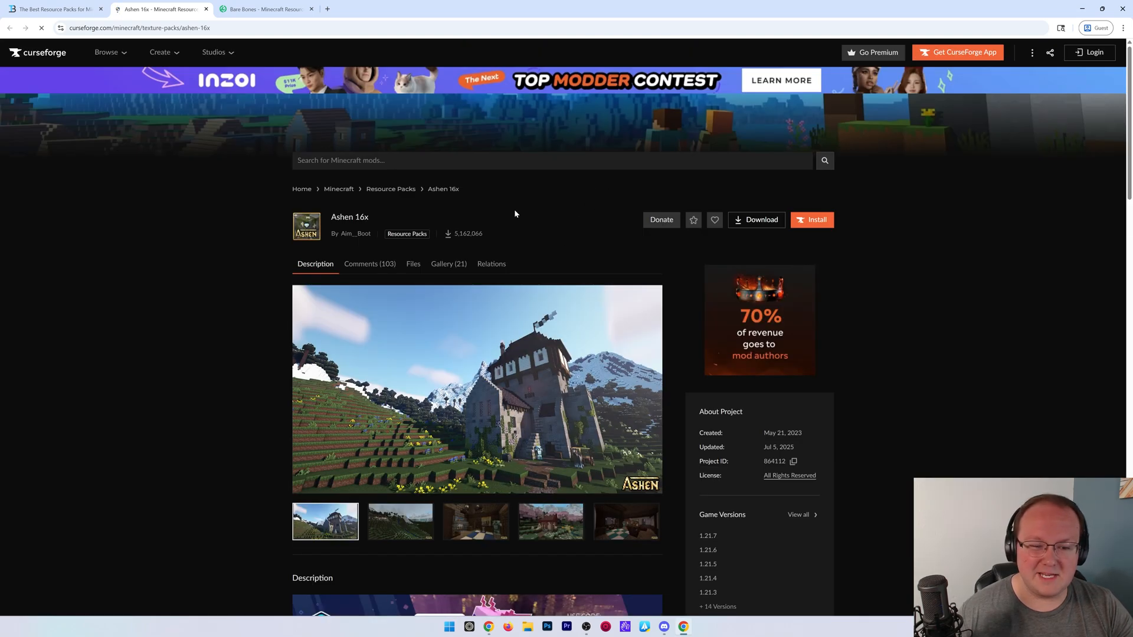
{"action": "scroll", "scroll_direction": "down", "scroll_amount": 3}
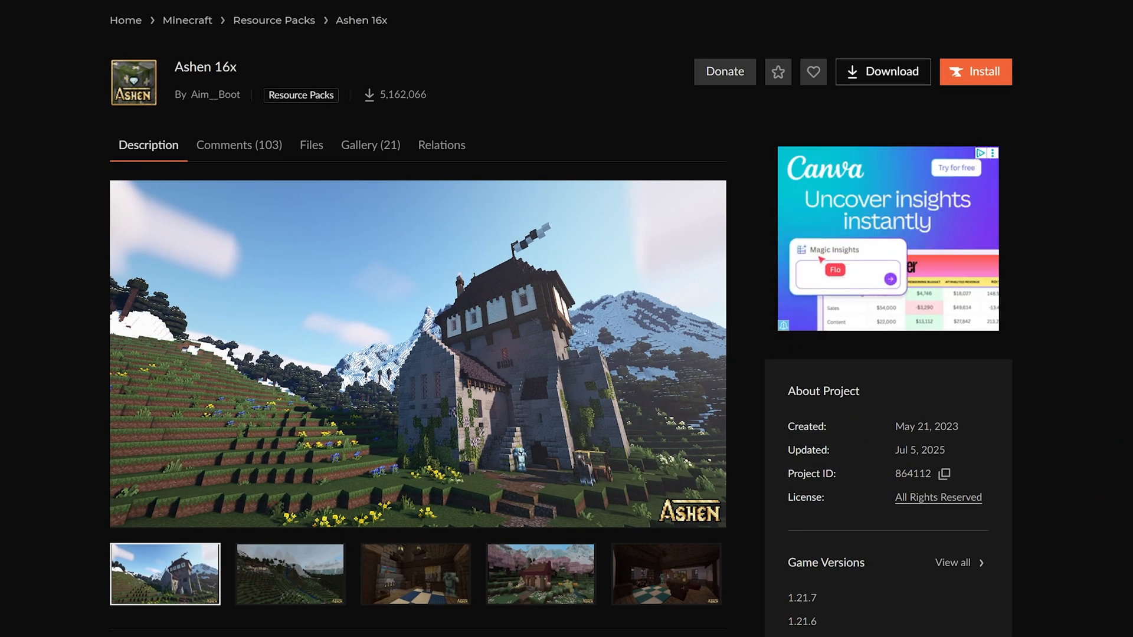
{"action": "mouse_move", "coordinate": [312, 145]}
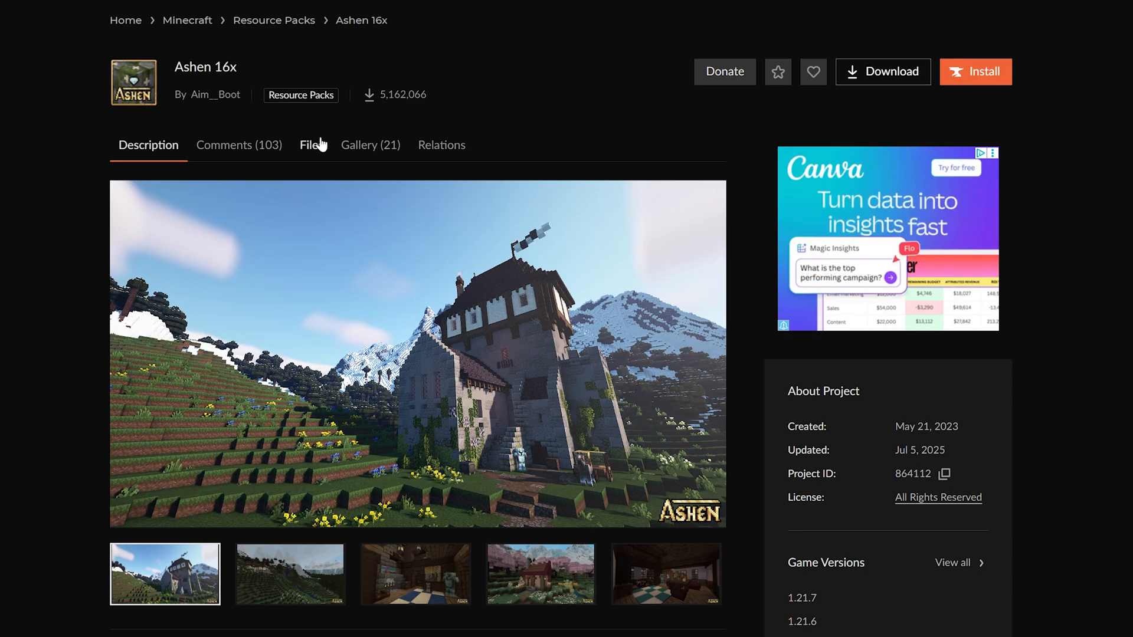
{"action": "left_click", "coordinate": [310, 144]}
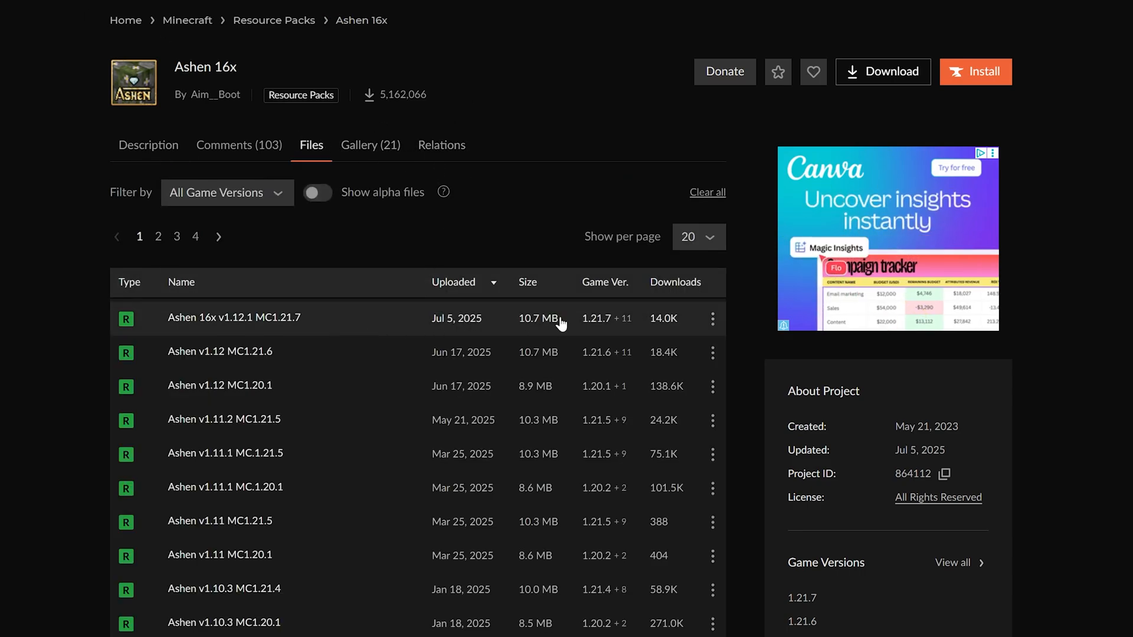
{"action": "left_click", "coordinate": [713, 318]}
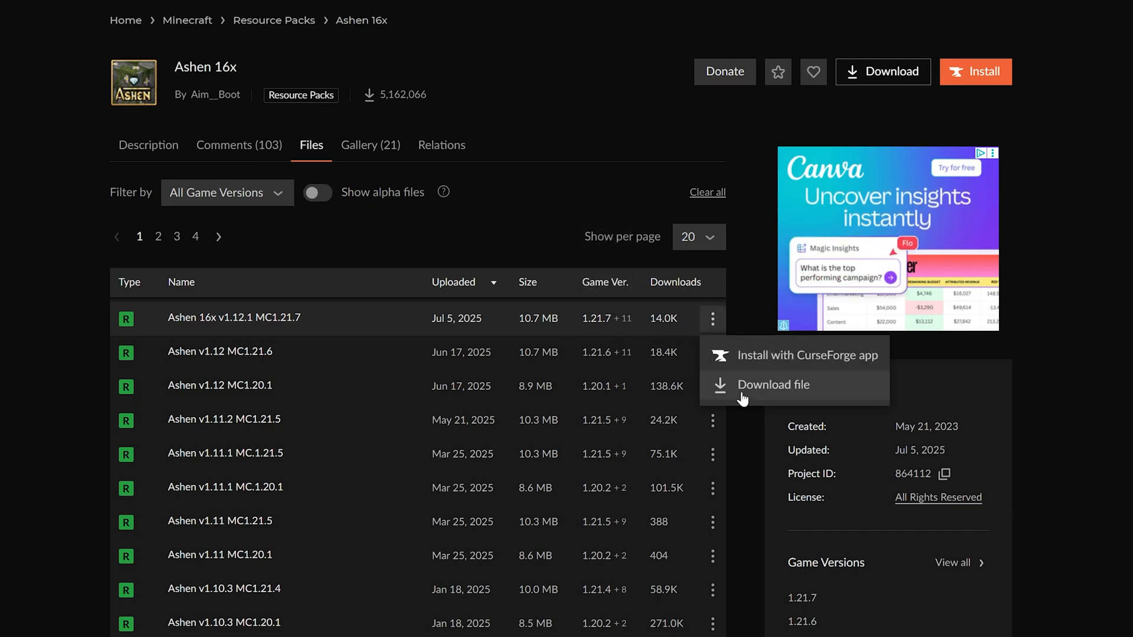
{"action": "left_click", "coordinate": [773, 384]}
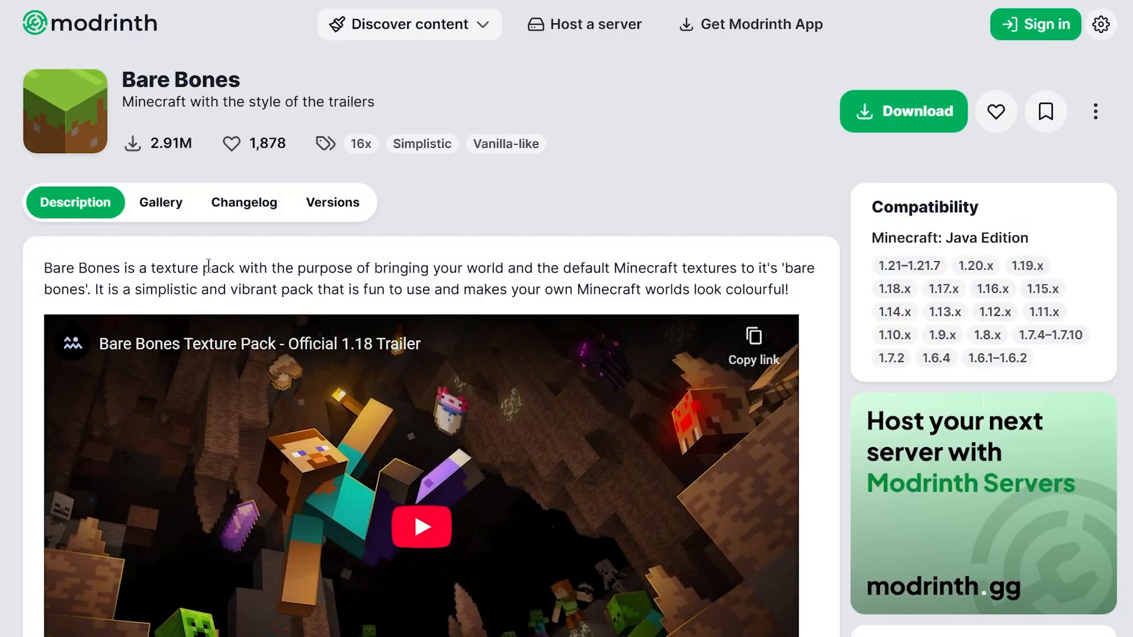
{"action": "mouse_move", "coordinate": [329, 281]}
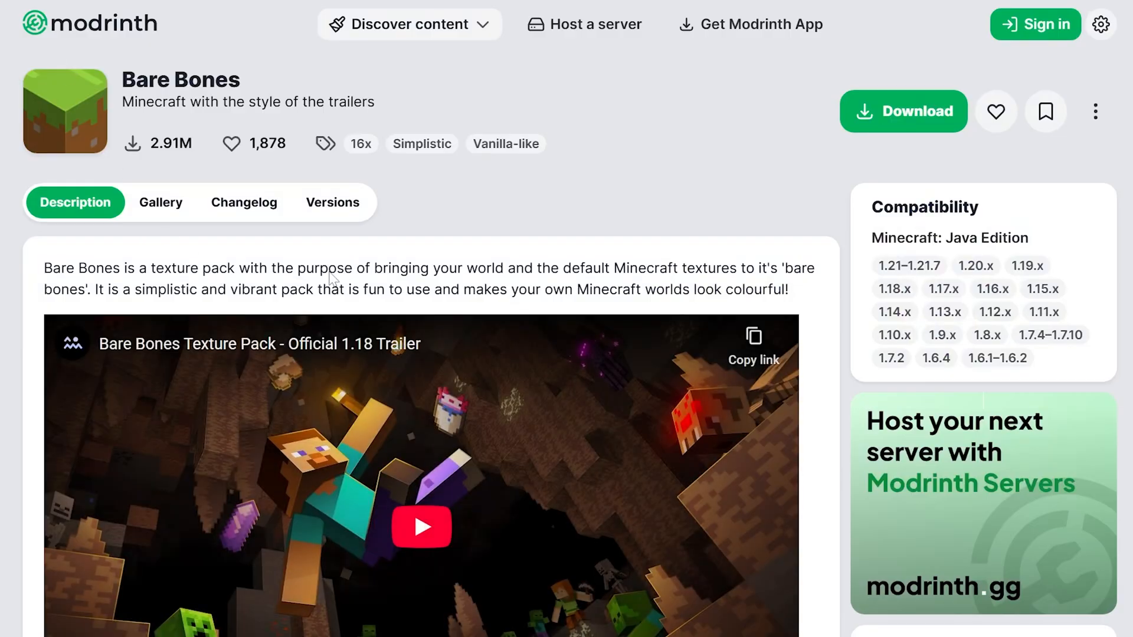
From the Modrinth Versions list, download Bare Bones 1.4.8 and save the file
{"action": "left_click", "coordinate": [333, 202]}
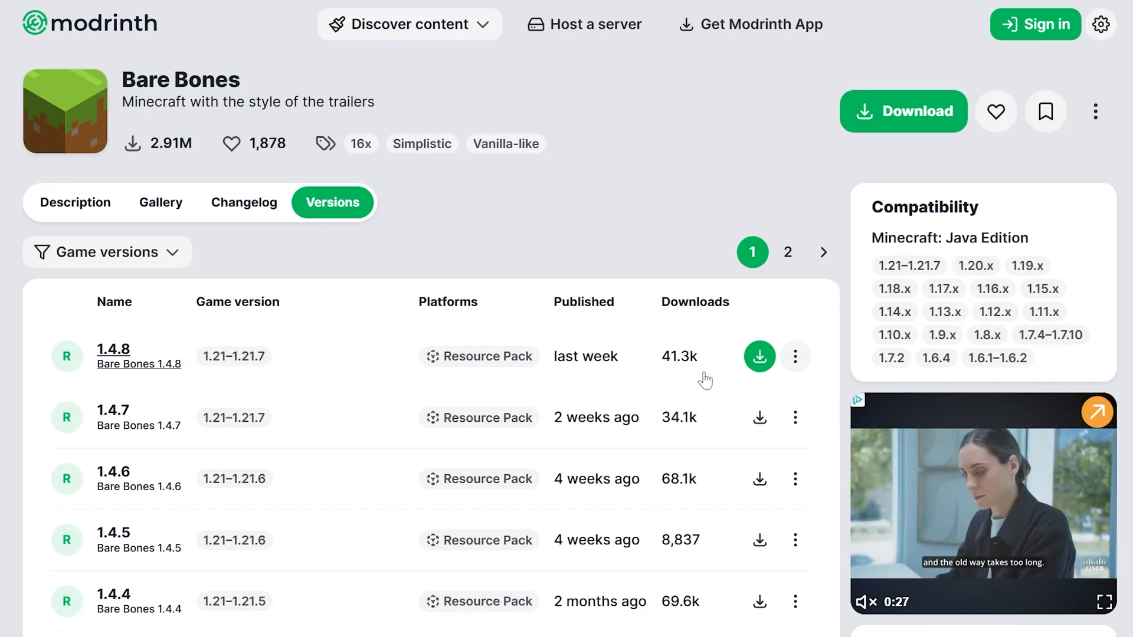
{"action": "left_click", "coordinate": [759, 356]}
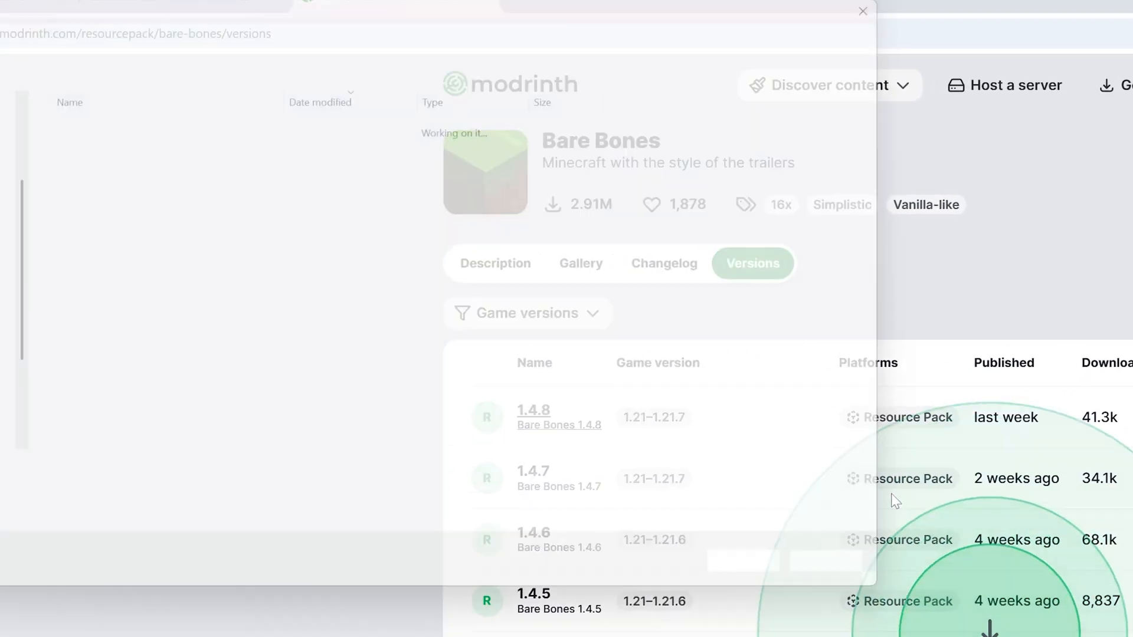
{"action": "left_click", "coordinate": [1067, 356]}
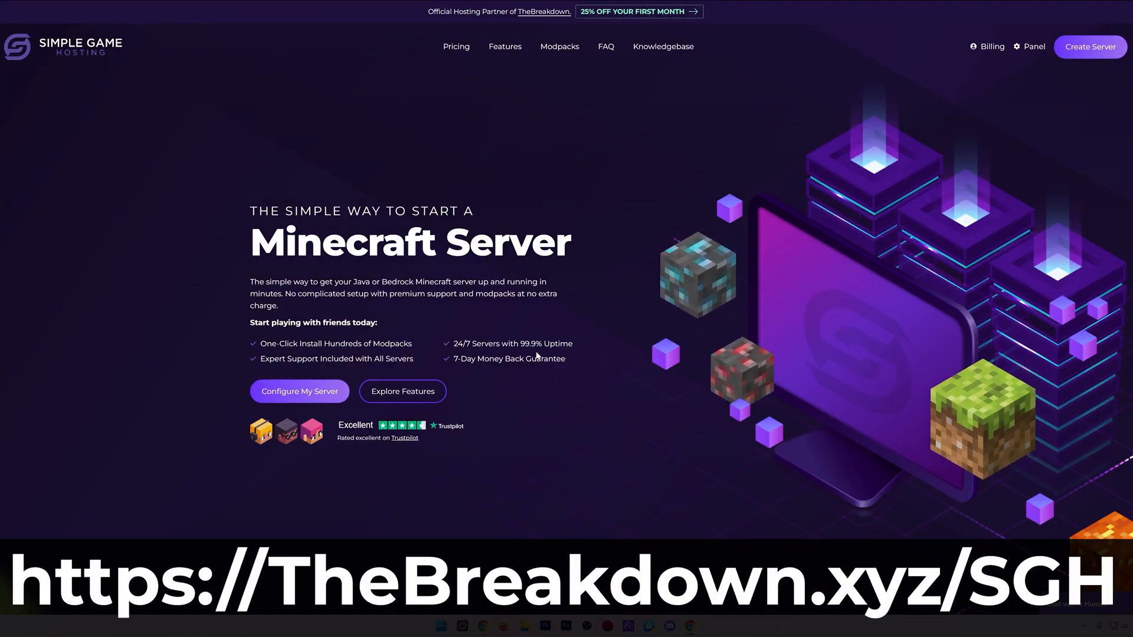
Browse Simple Game Hosting features, switch modpack installer sources, and bring up the Help Center
{"action": "scroll", "scroll_direction": "down", "scroll_amount": 3}
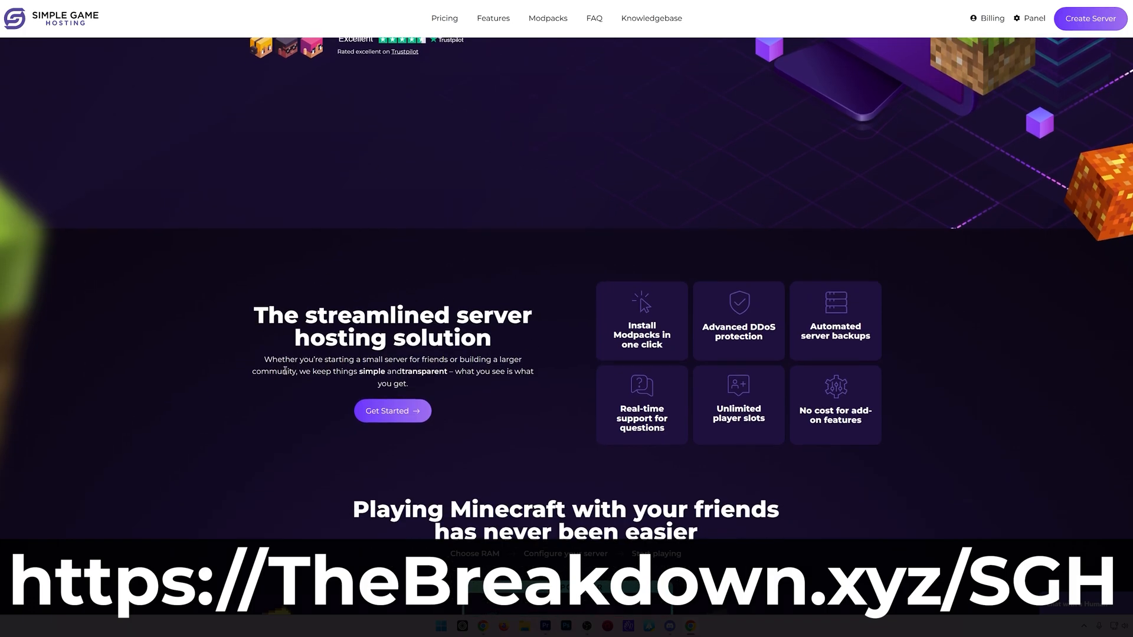
{"action": "mouse_move", "coordinate": [495, 425]}
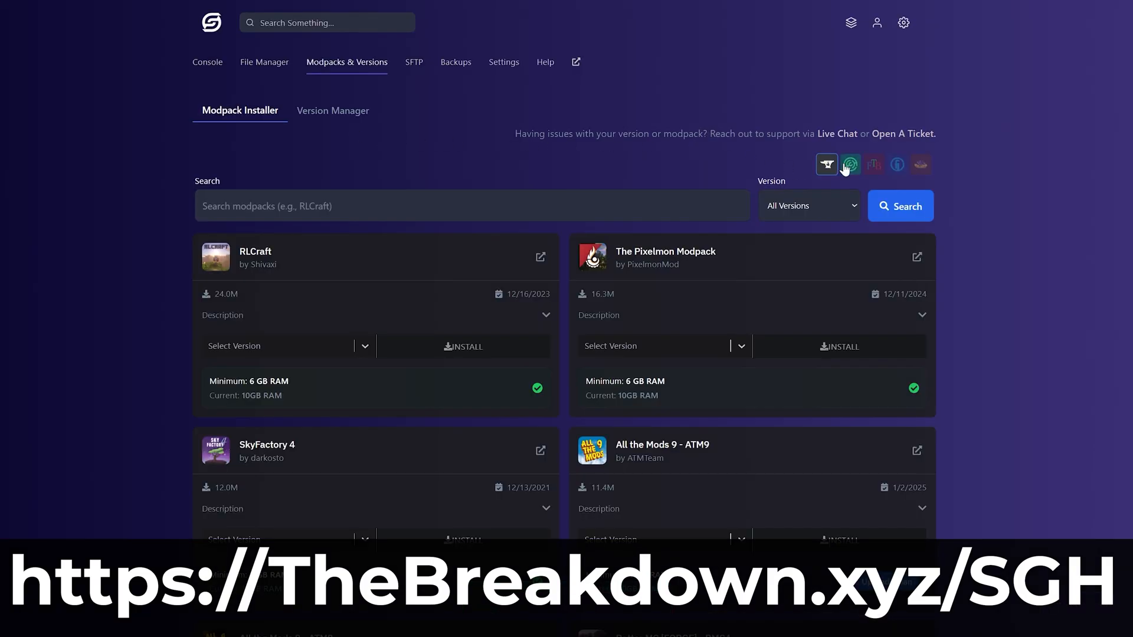
{"action": "left_click", "coordinate": [874, 164]}
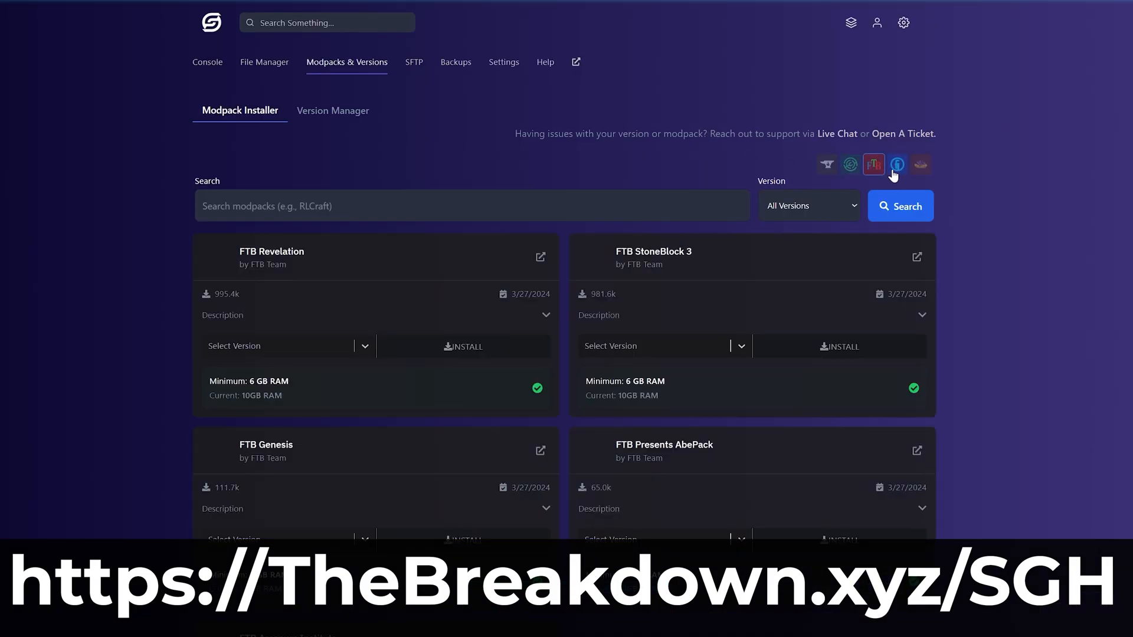
{"action": "left_click", "coordinate": [922, 164]}
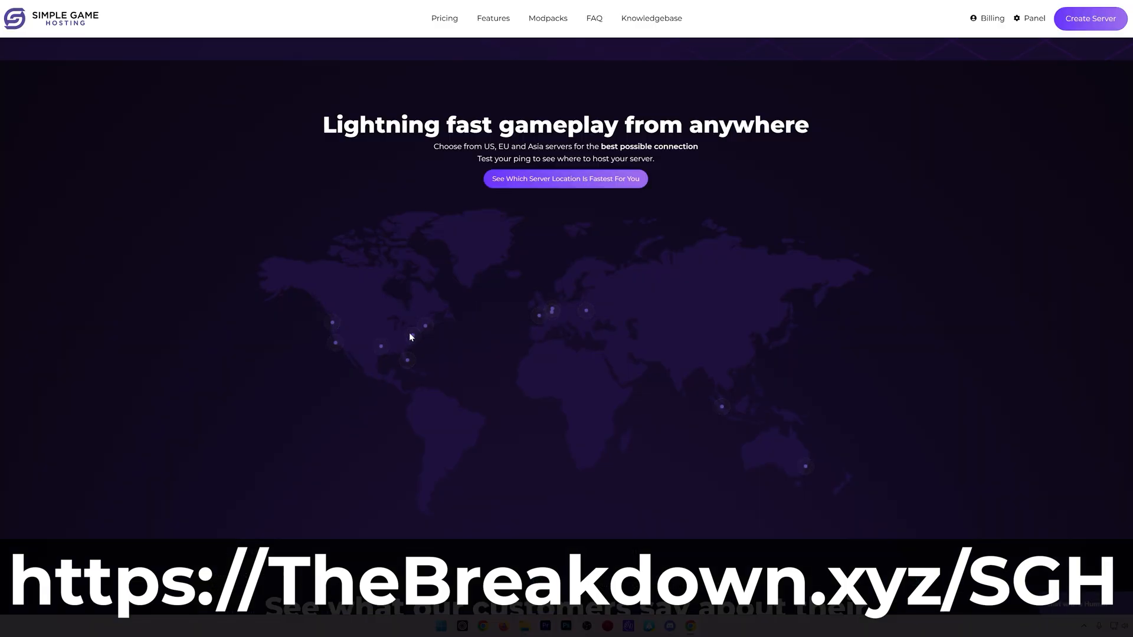
{"action": "mouse_move", "coordinate": [408, 361]}
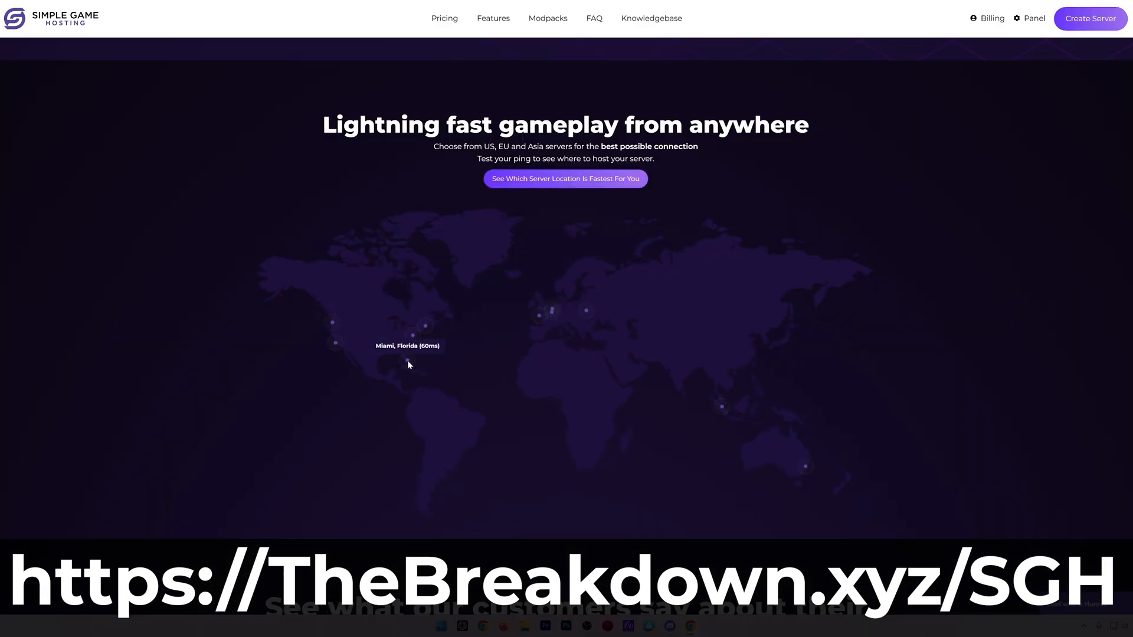
{"action": "left_click", "coordinate": [652, 18]}
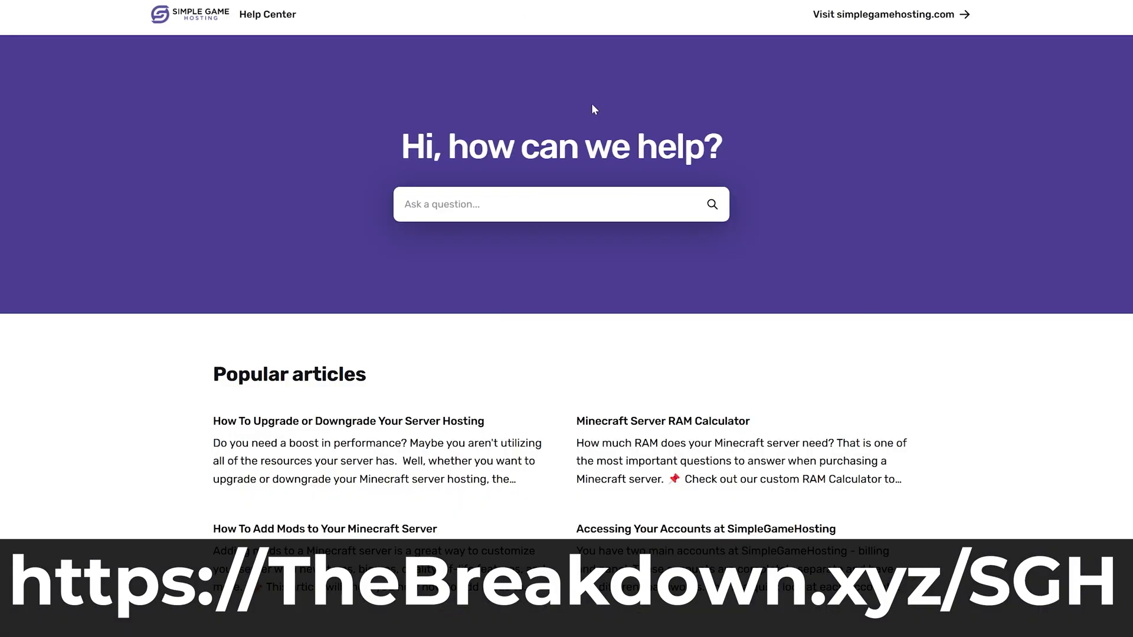
{"action": "scroll", "scroll_direction": "up", "scroll_amount": 3}
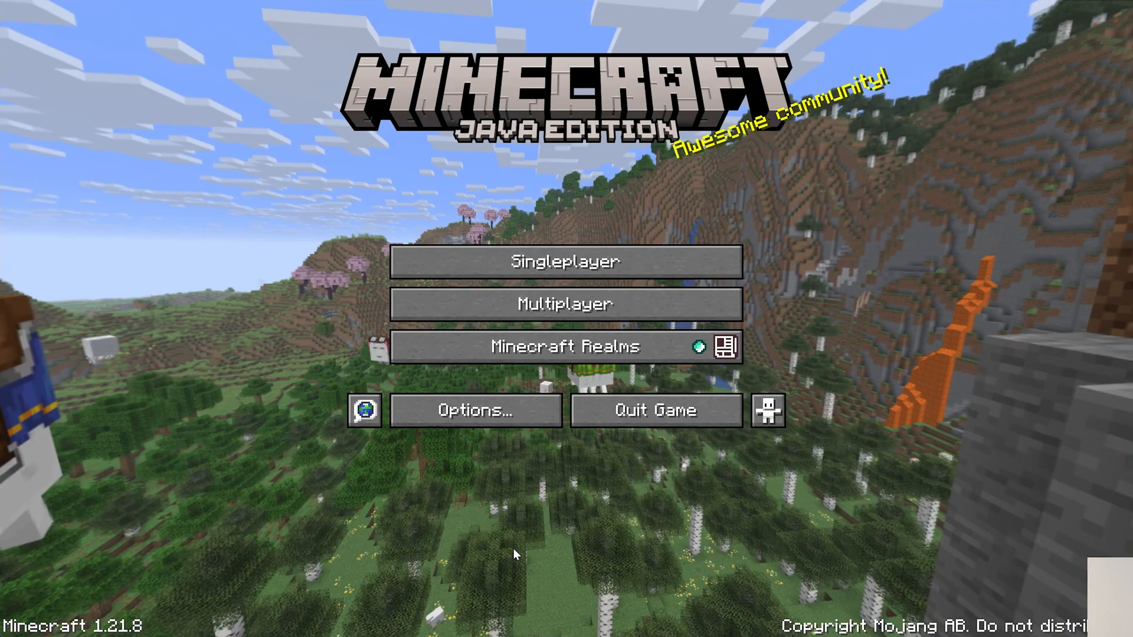
From the pause menu go to Options and then Resource Packs
{"action": "left_click", "coordinate": [476, 411]}
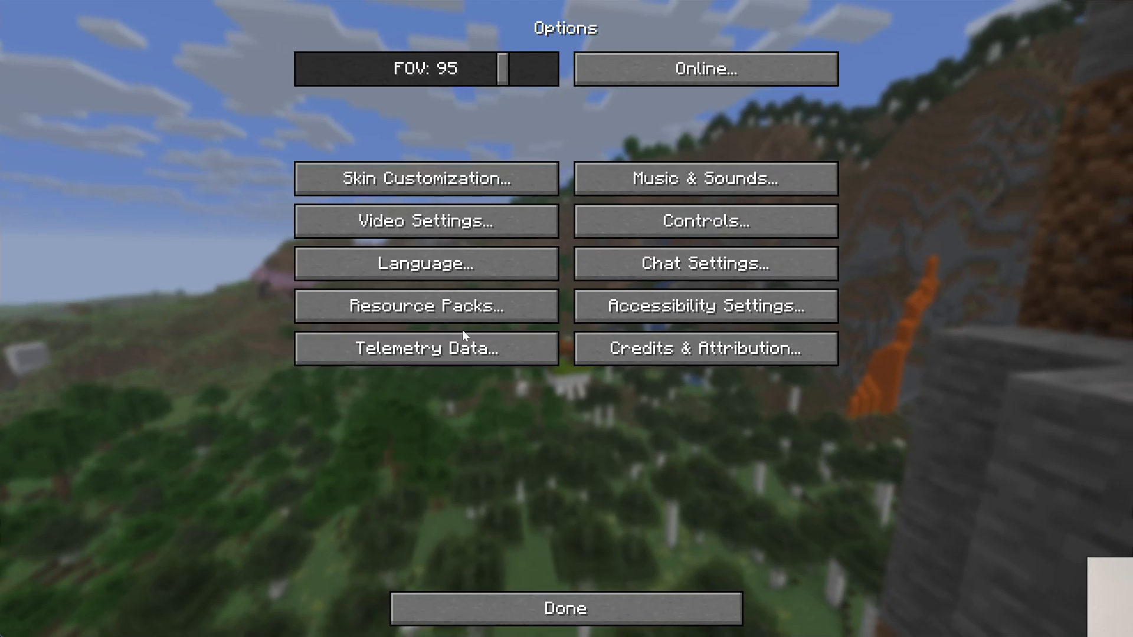
{"action": "left_click", "coordinate": [425, 306]}
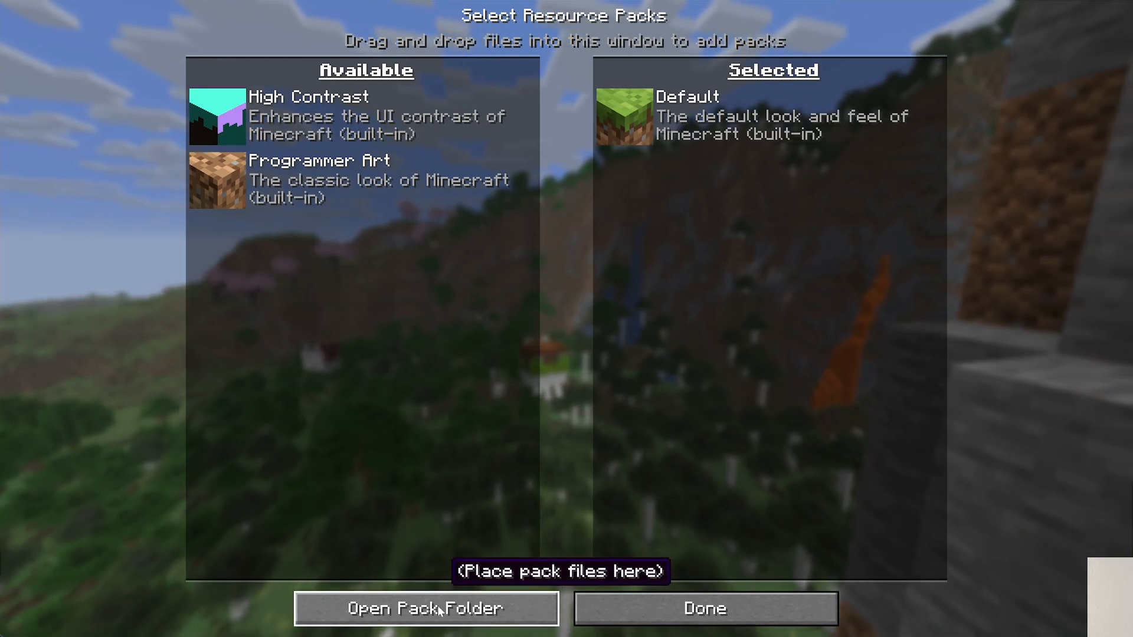
Copy Ashen_16x.zip and Bare Bones 1.21.7.zip from Downloads into resourcepacks, then close Explorer
{"action": "left_click", "coordinate": [426, 608]}
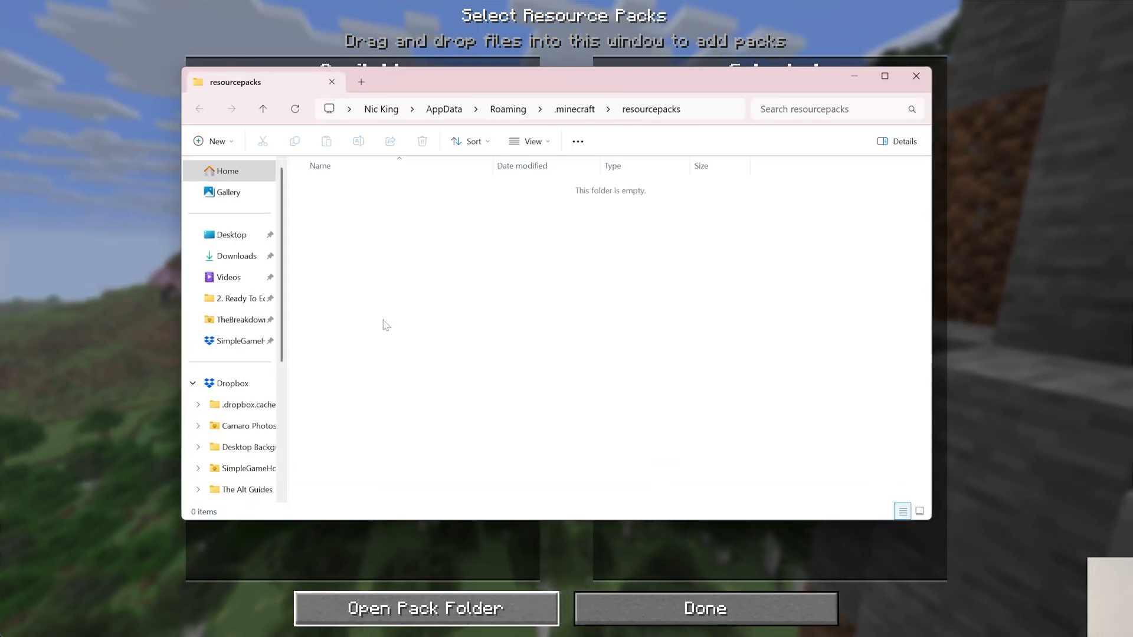
{"action": "mouse_move", "coordinate": [333, 294]}
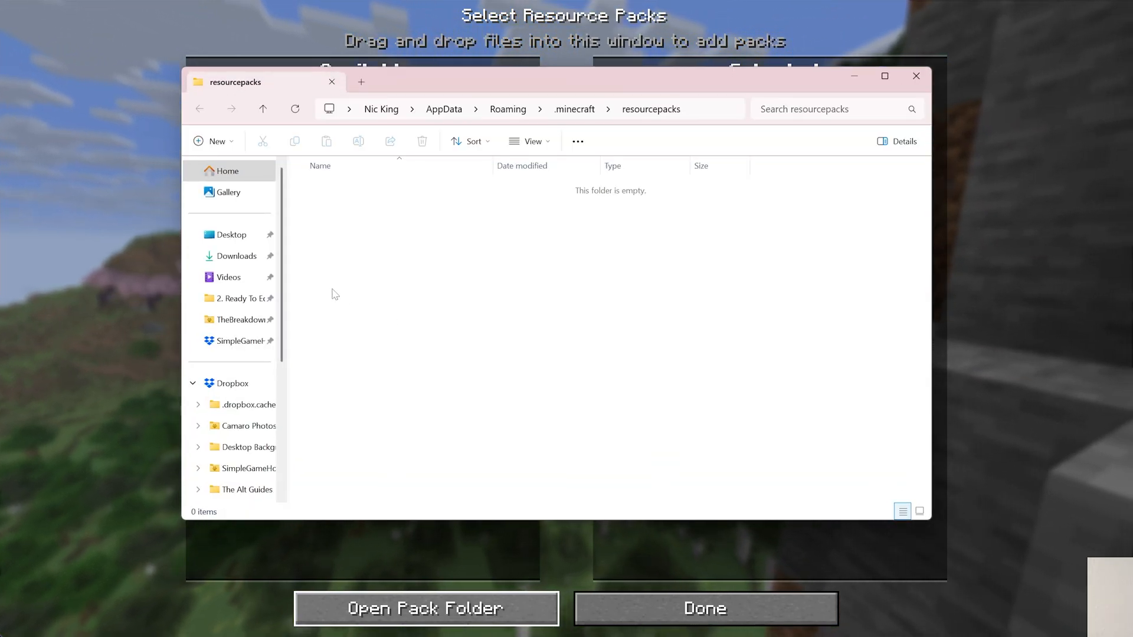
{"action": "left_click", "coordinate": [236, 256]}
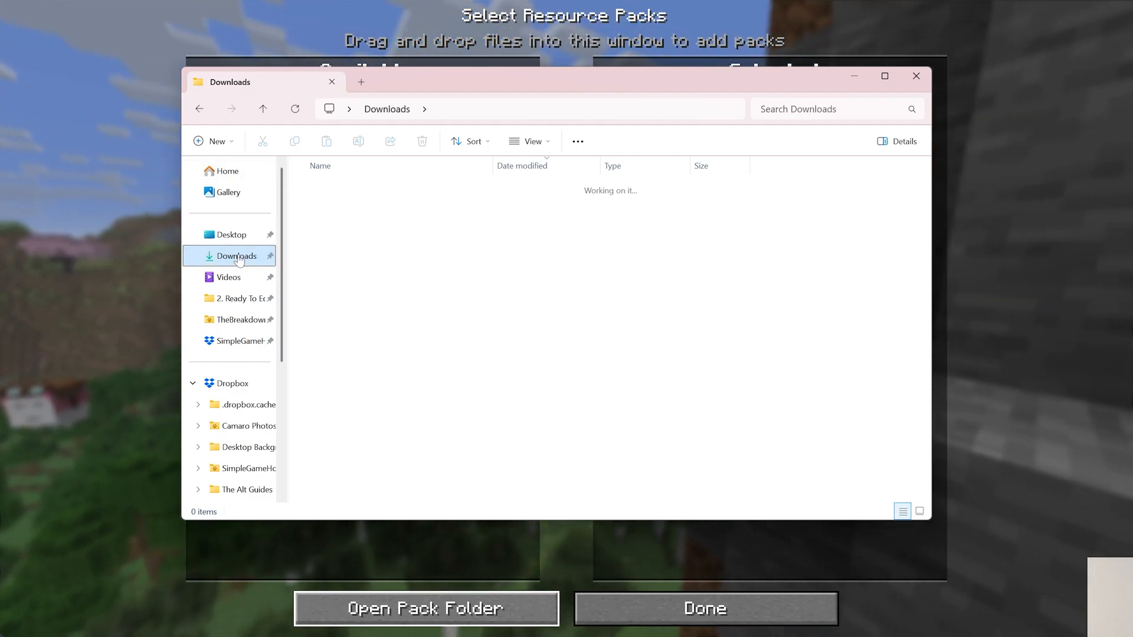
{"action": "right_click", "coordinate": [338, 205]}
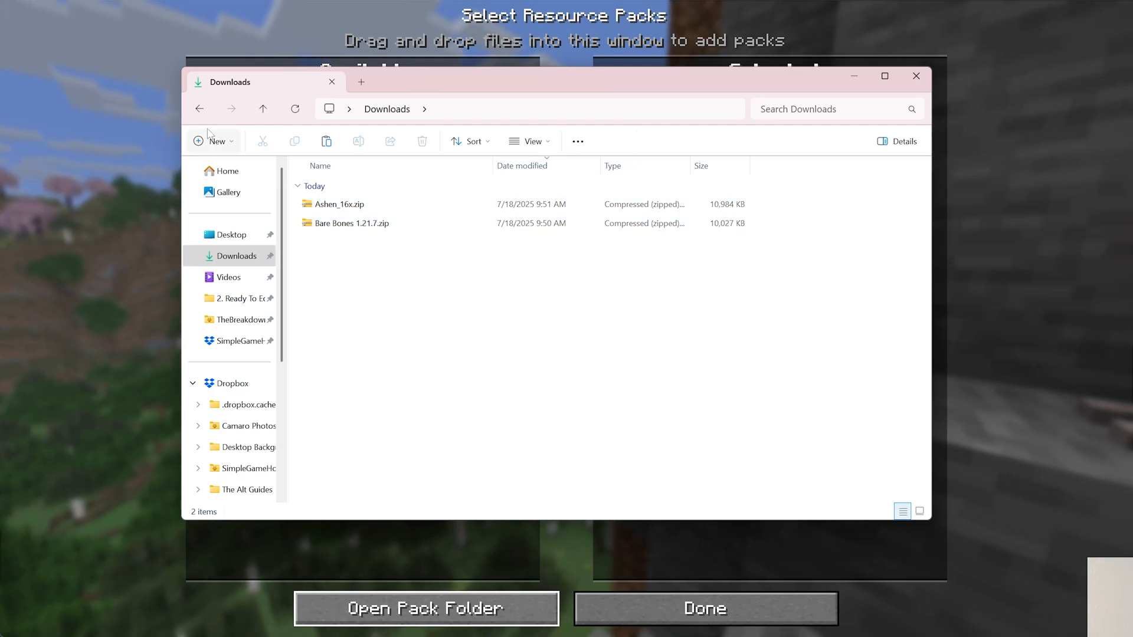
{"action": "left_click", "coordinate": [426, 608]}
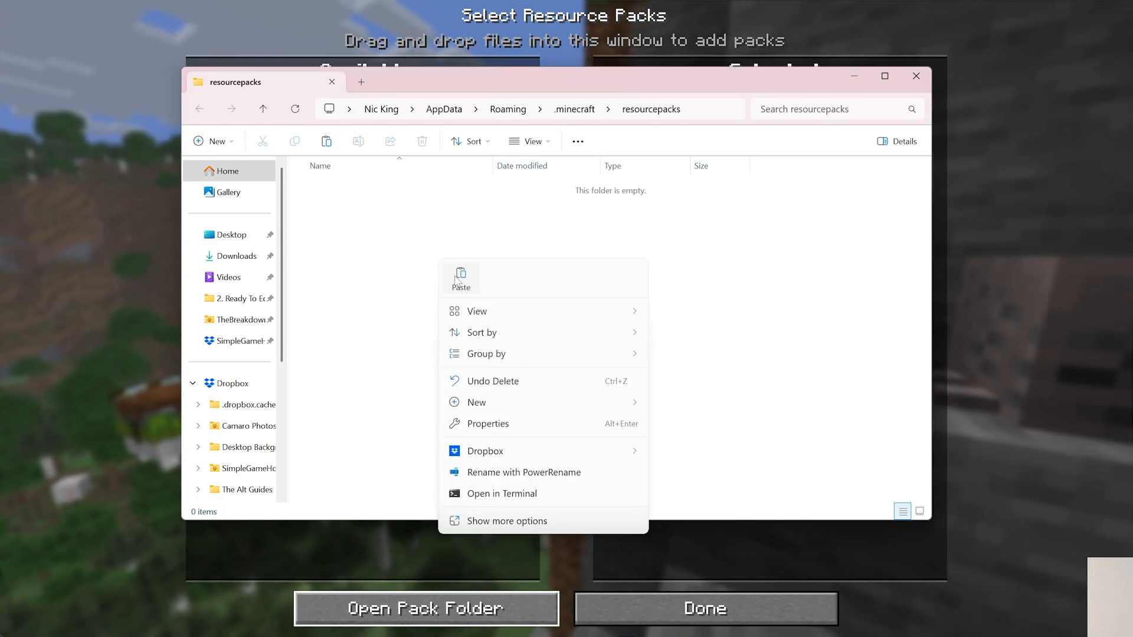
{"action": "left_click", "coordinate": [461, 278]}
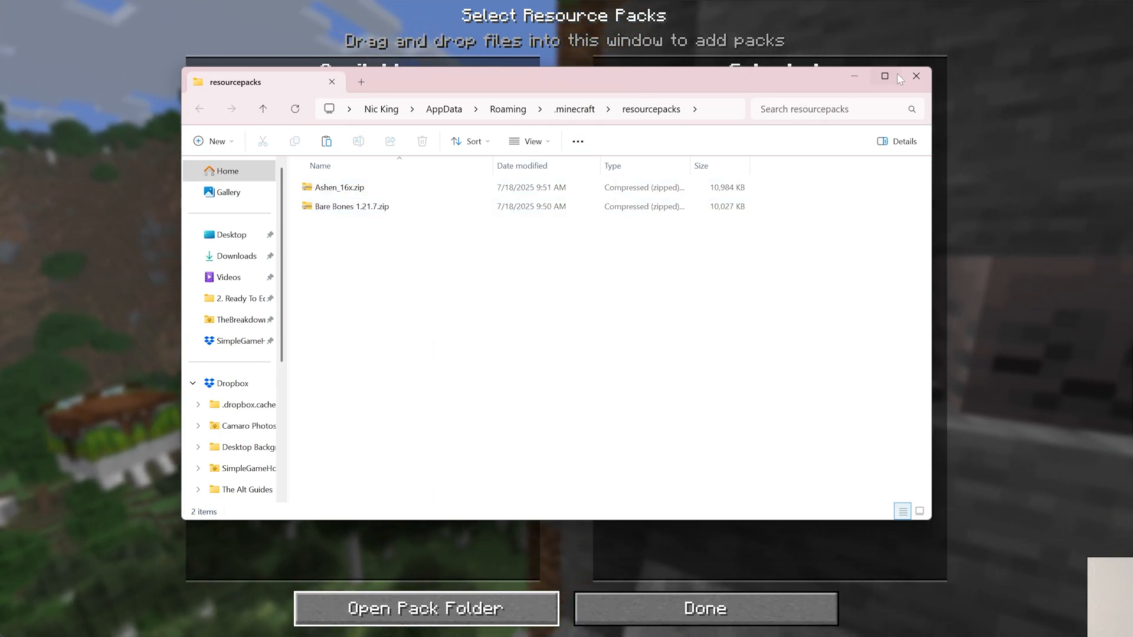
{"action": "left_click", "coordinate": [916, 76]}
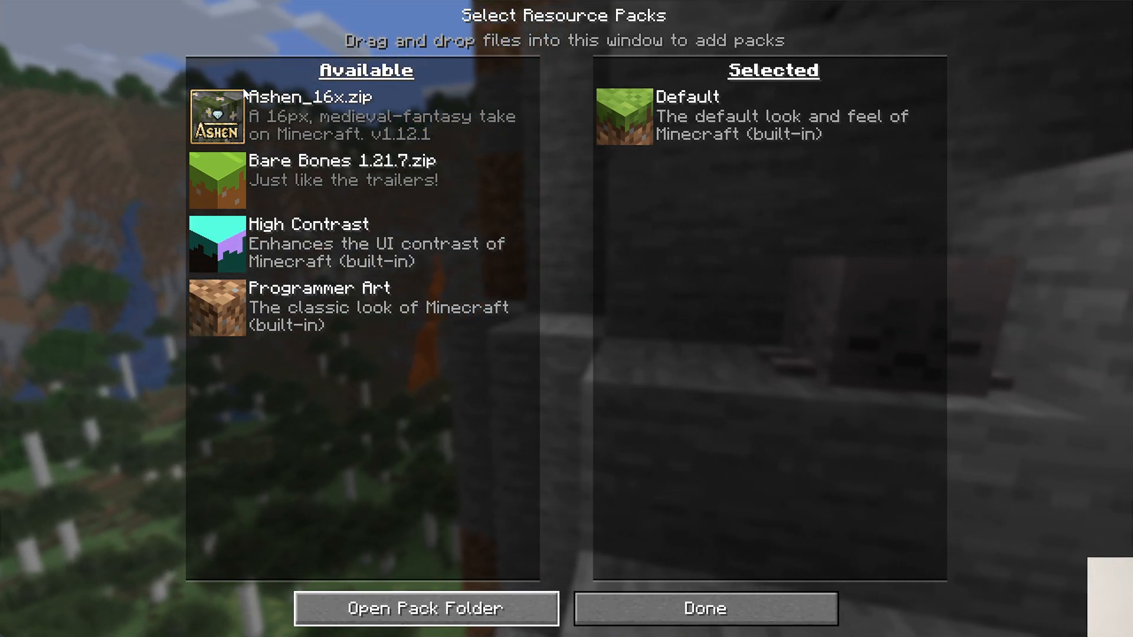
Move Ashen_16x.zip to Selected, apply it, and start Multiplayer from the title screen
{"action": "left_click", "coordinate": [216, 116]}
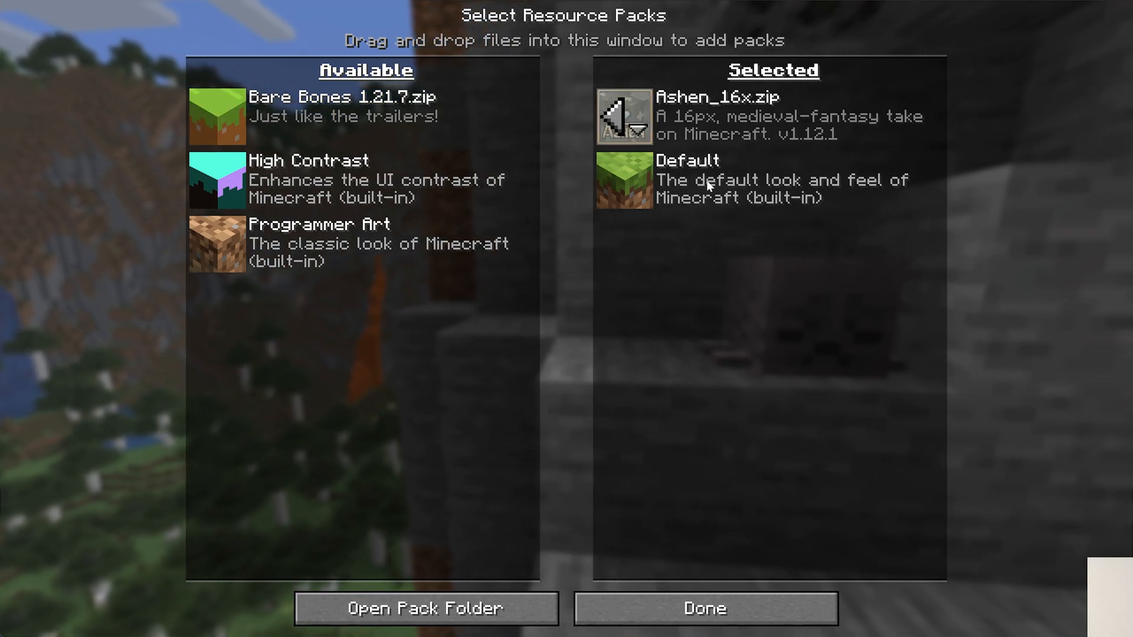
{"action": "left_click", "coordinate": [704, 608]}
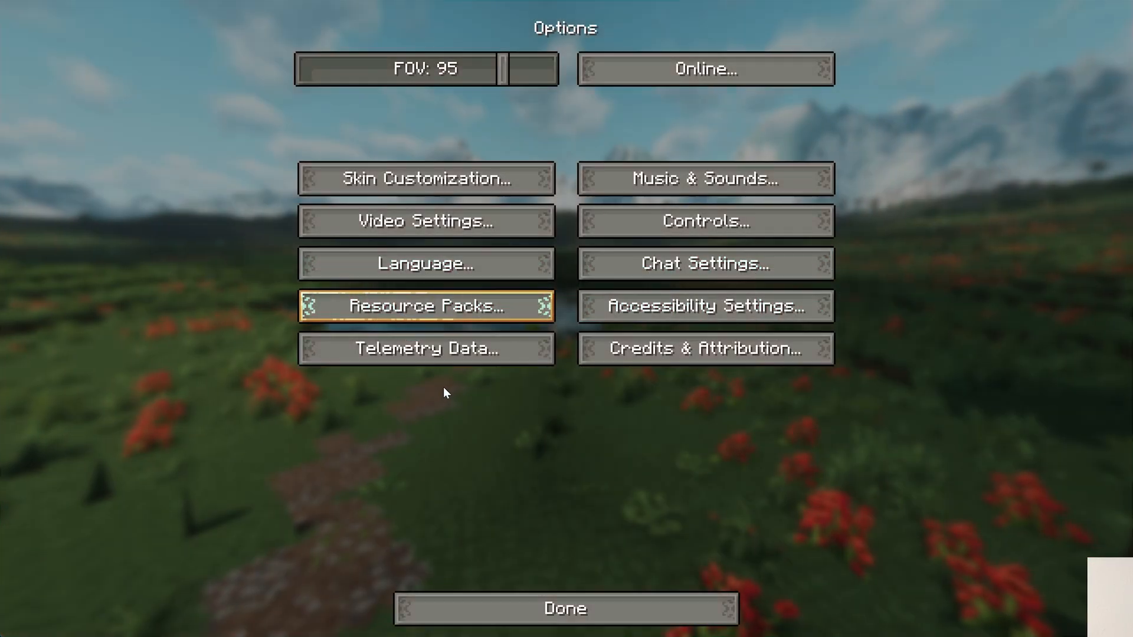
{"action": "left_click", "coordinate": [566, 609]}
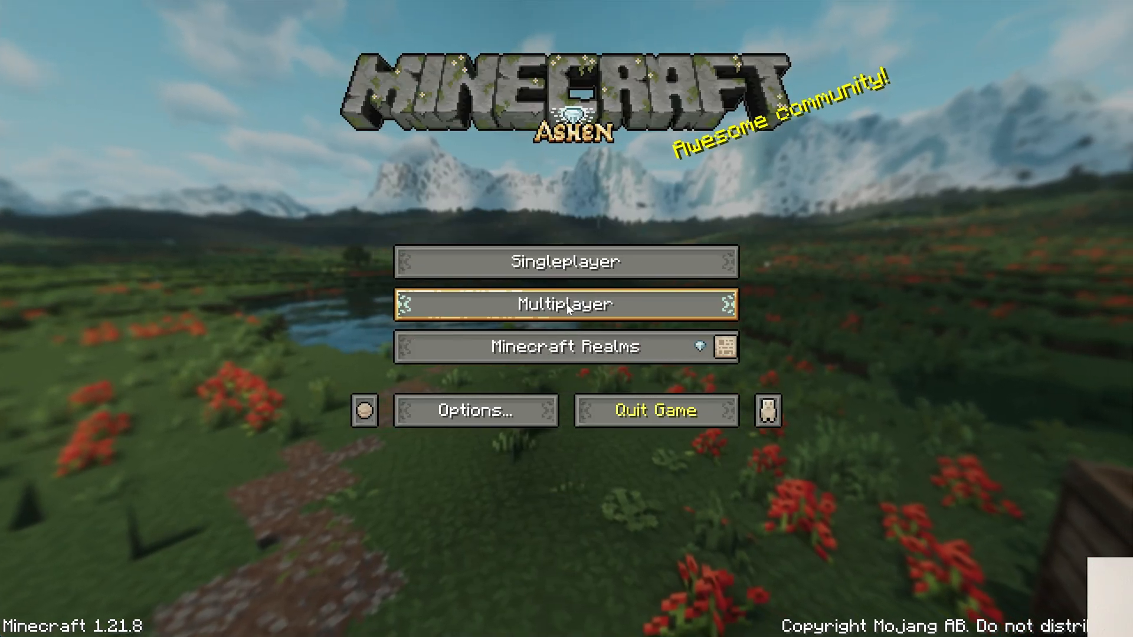
{"action": "left_click", "coordinate": [567, 304]}
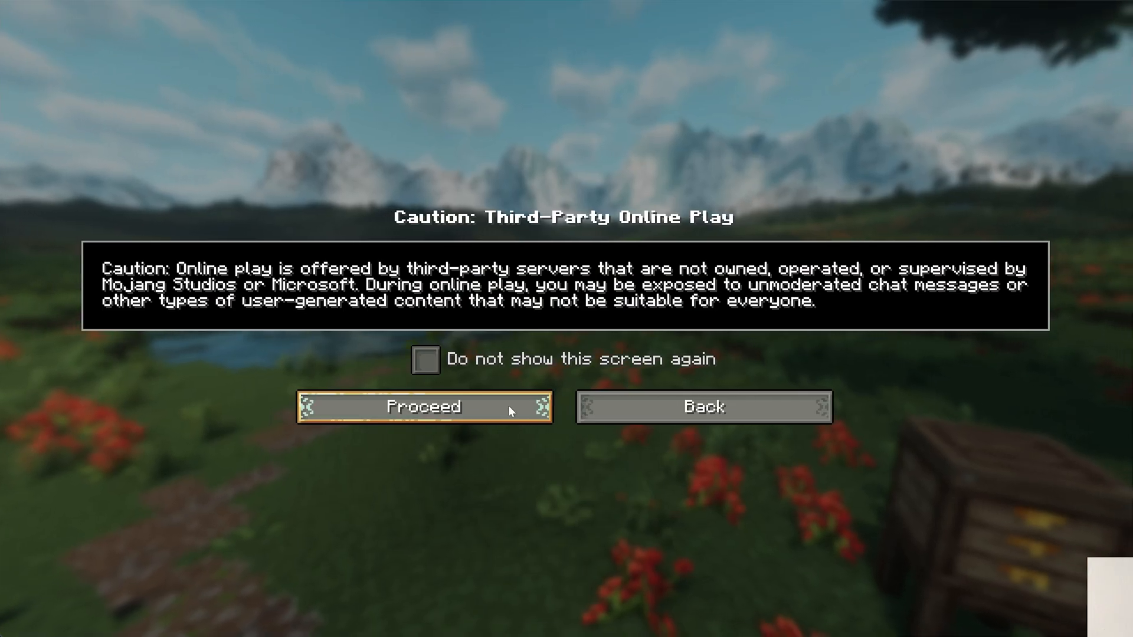
Proceed past the warning into the village world, then leave gameplay to change packs
{"action": "left_click", "coordinate": [423, 406]}
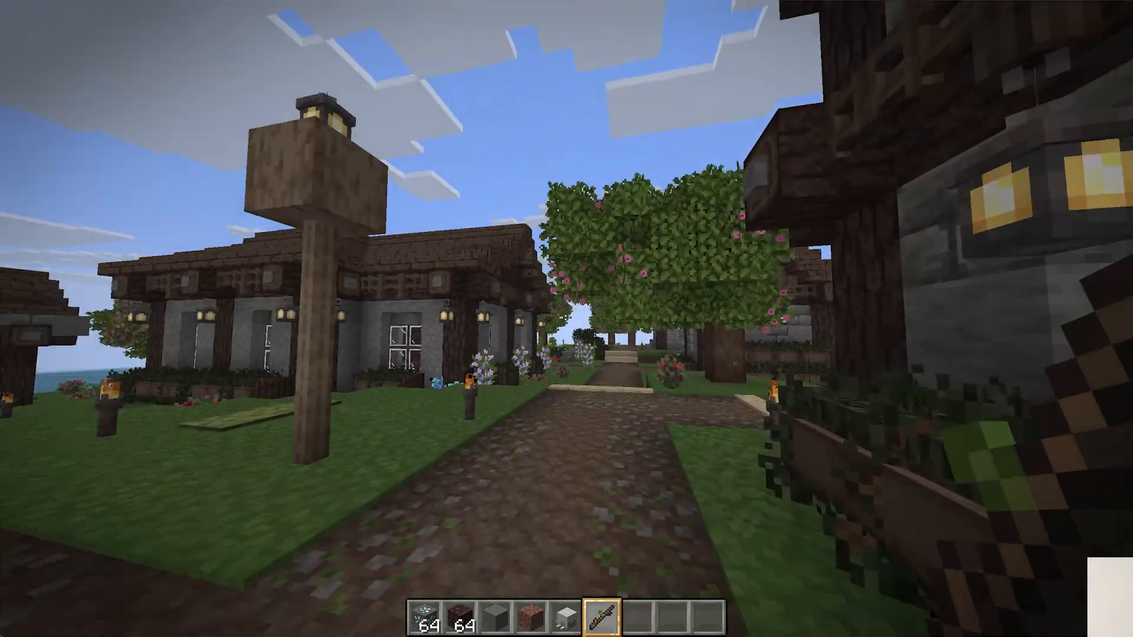
{"action": "mouse_move", "coordinate": [566, 319]}
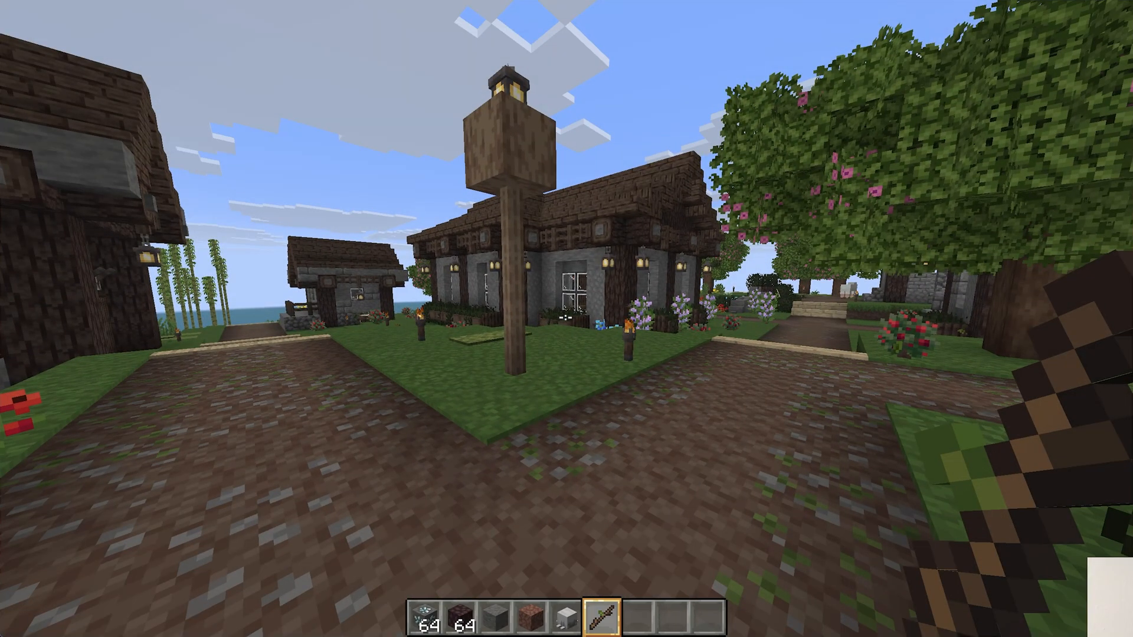
{"action": "key", "text": "Escape"}
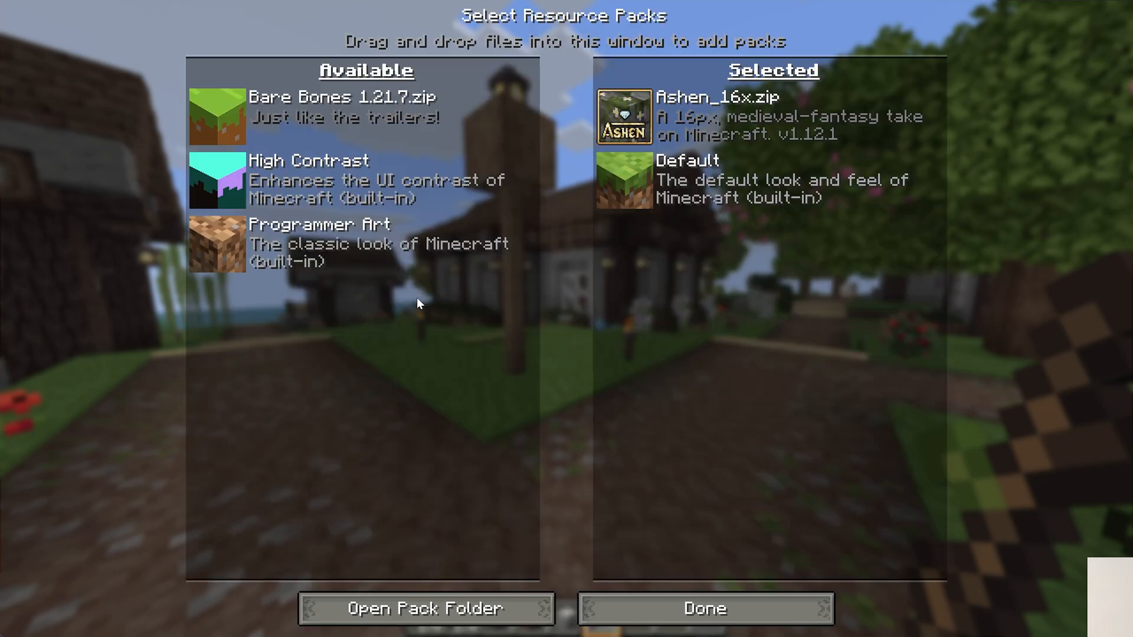
{"action": "mouse_move", "coordinate": [217, 116]}
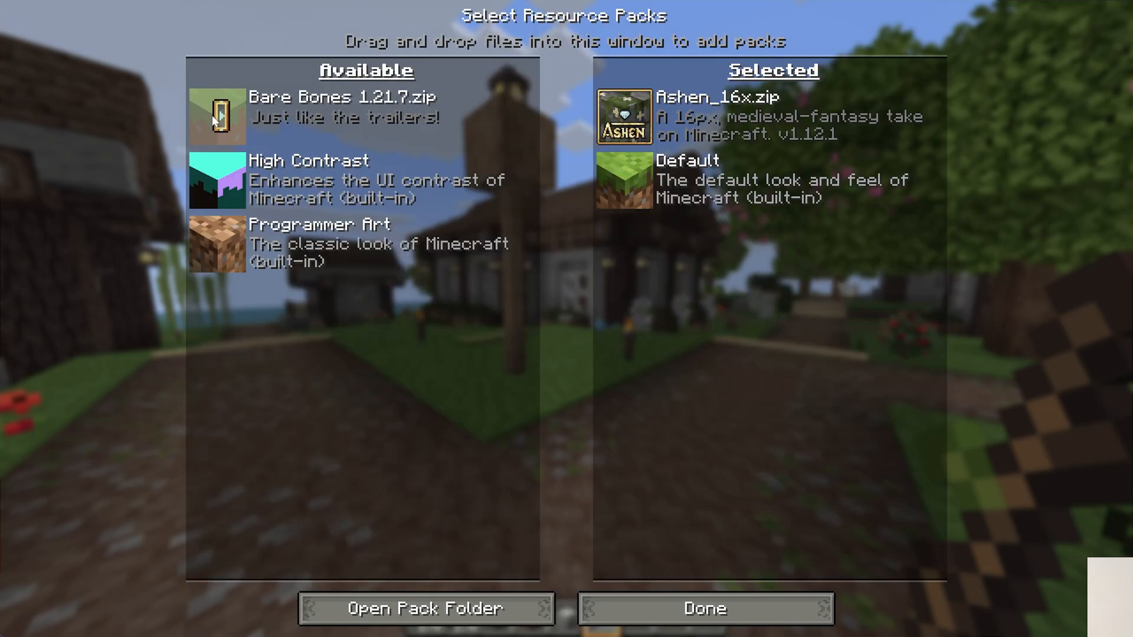
Select Bare Bones 1.21.7.zip and move Ashen_16x.zip back to Available
{"action": "left_click", "coordinate": [217, 114]}
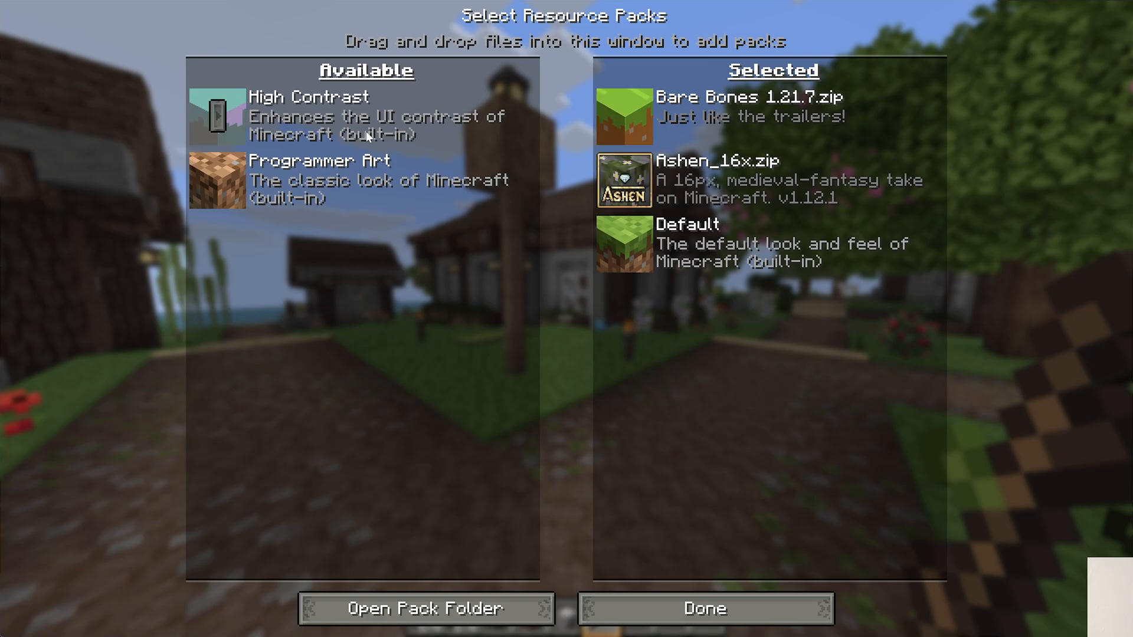
{"action": "mouse_move", "coordinate": [730, 87]}
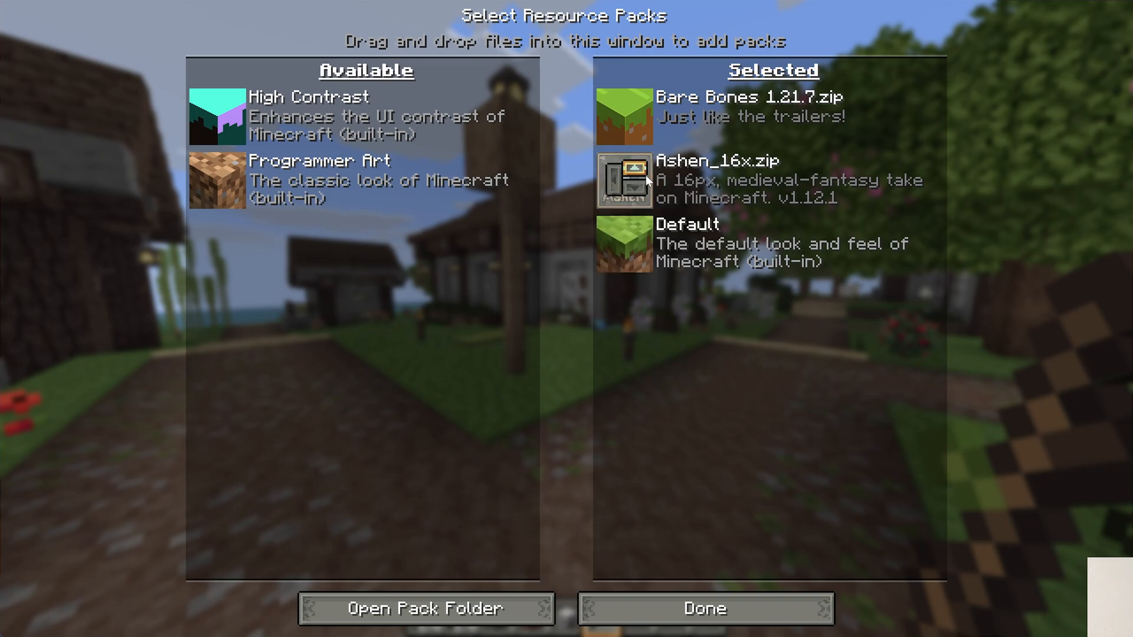
{"action": "mouse_move", "coordinate": [705, 108]}
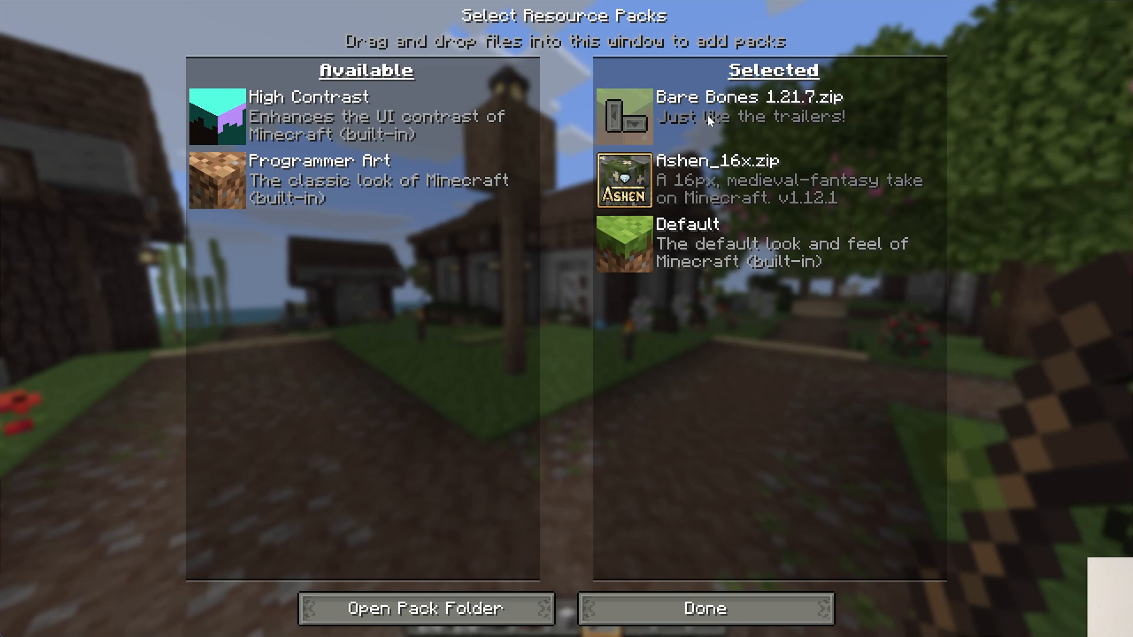
{"action": "mouse_move", "coordinate": [756, 124]}
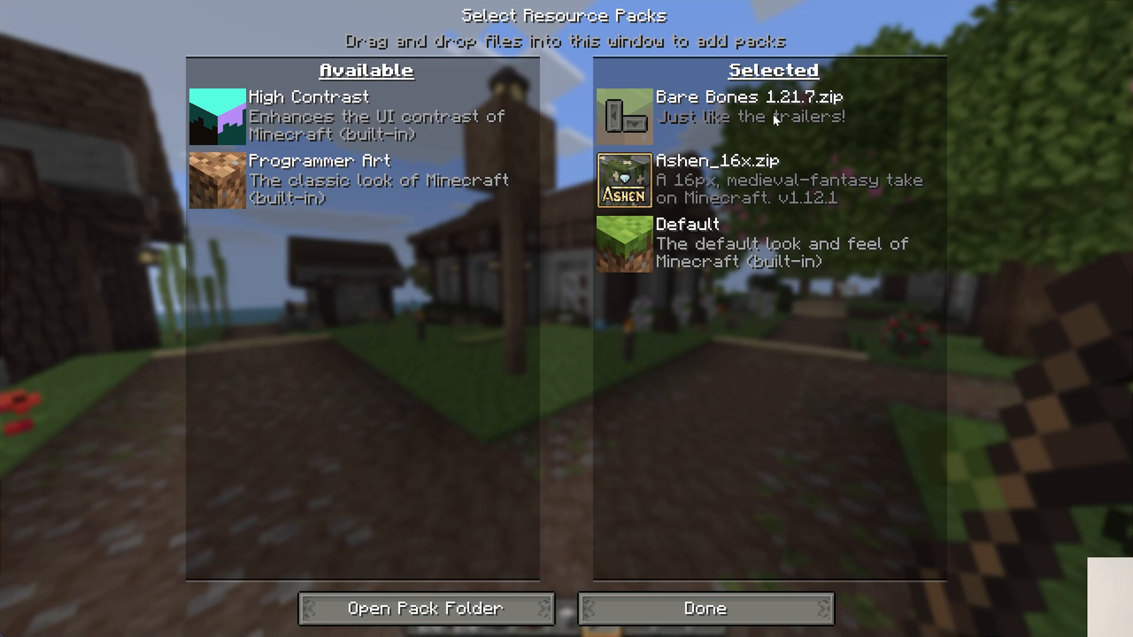
{"action": "mouse_move", "coordinate": [730, 120]}
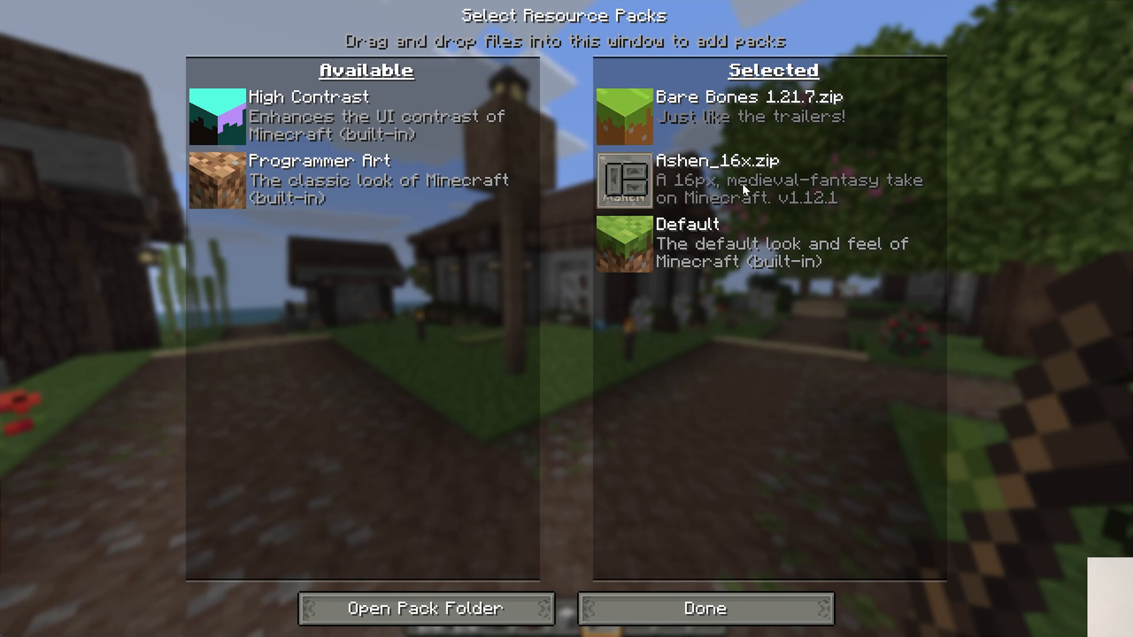
{"action": "left_click", "coordinate": [623, 180]}
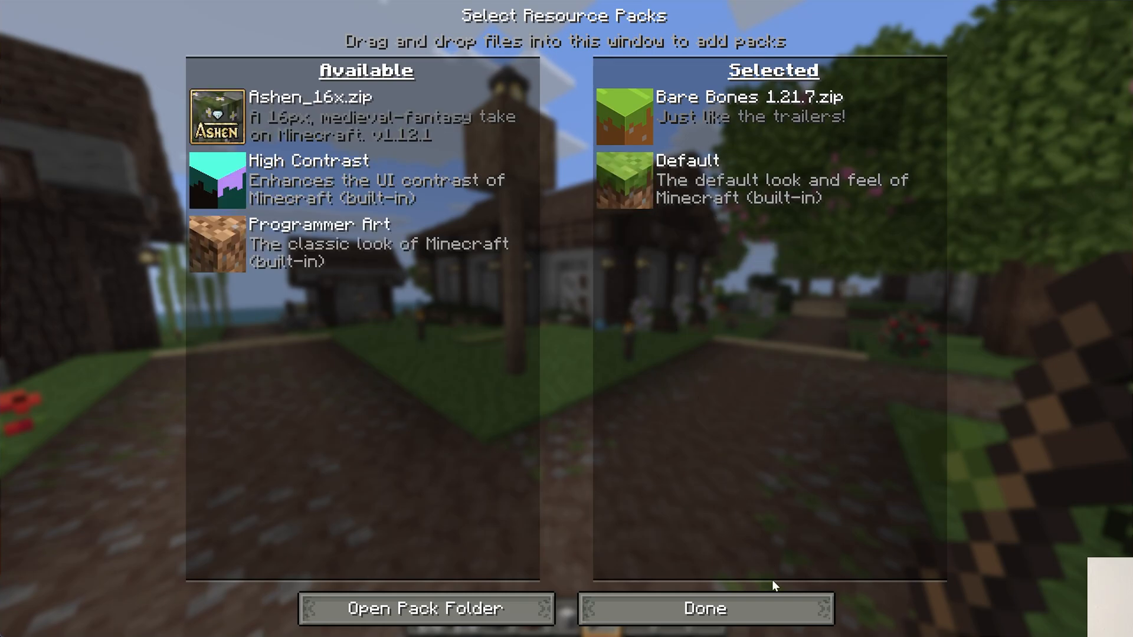
Apply Bare Bones with Done and return to the village in its flat, trailer-like textures
{"action": "left_click", "coordinate": [703, 609]}
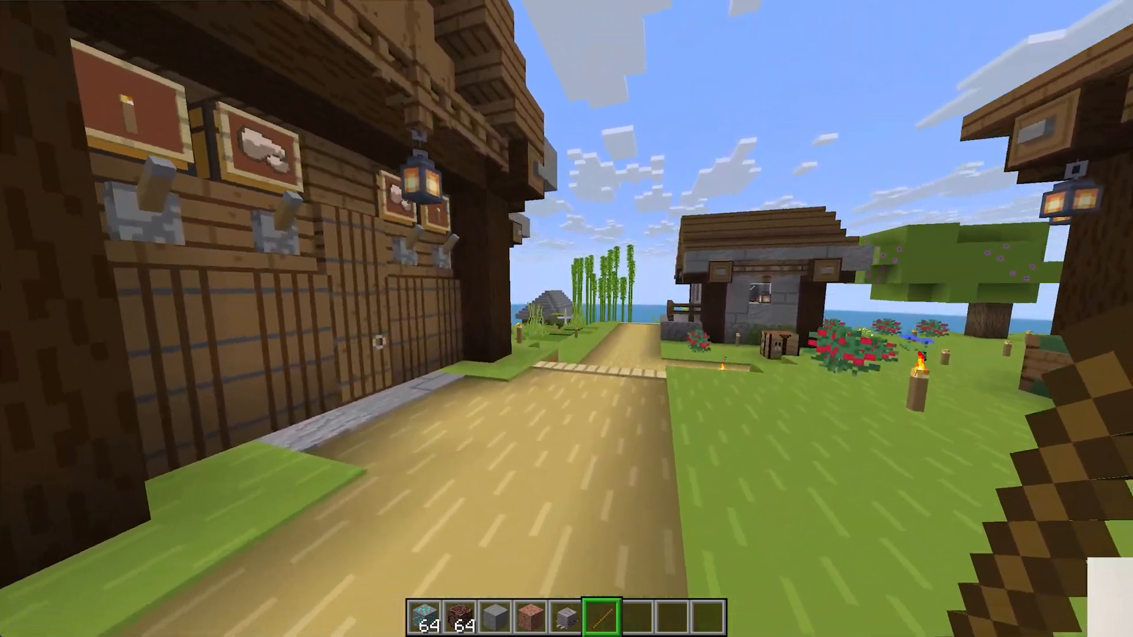
{"action": "mouse_move", "coordinate": [566, 319]}
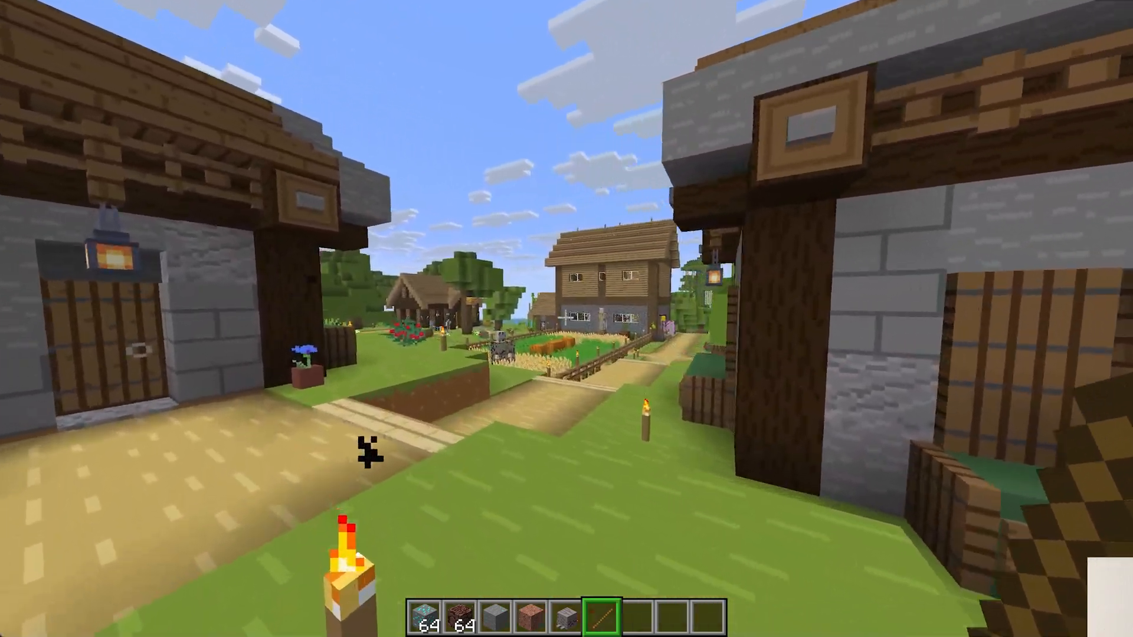
{"action": "mouse_move", "coordinate": [567, 318]}
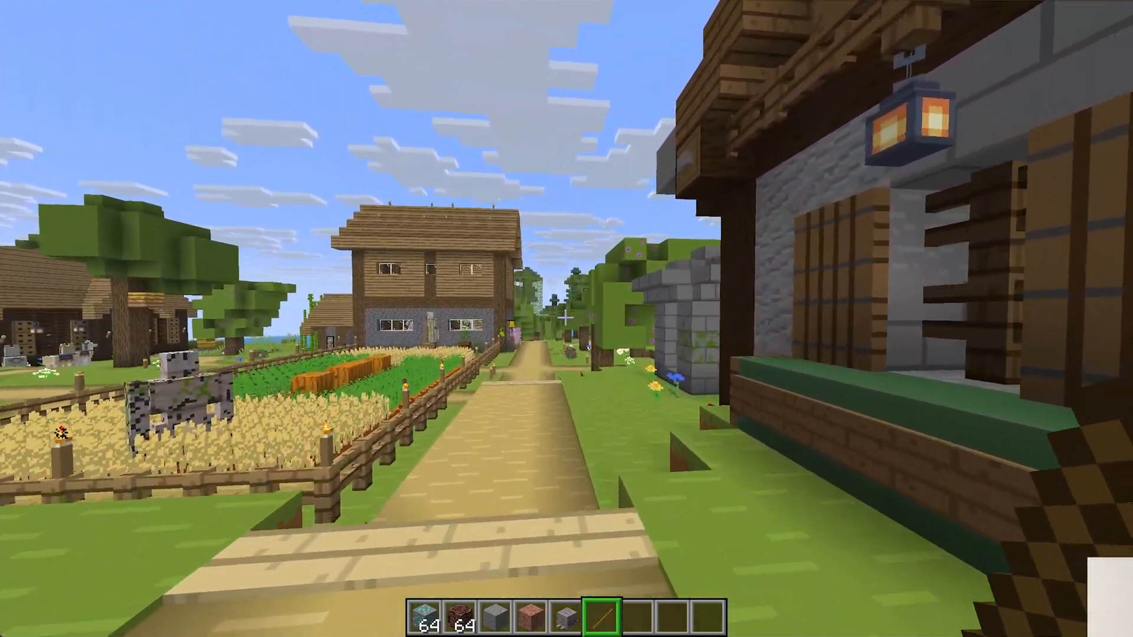